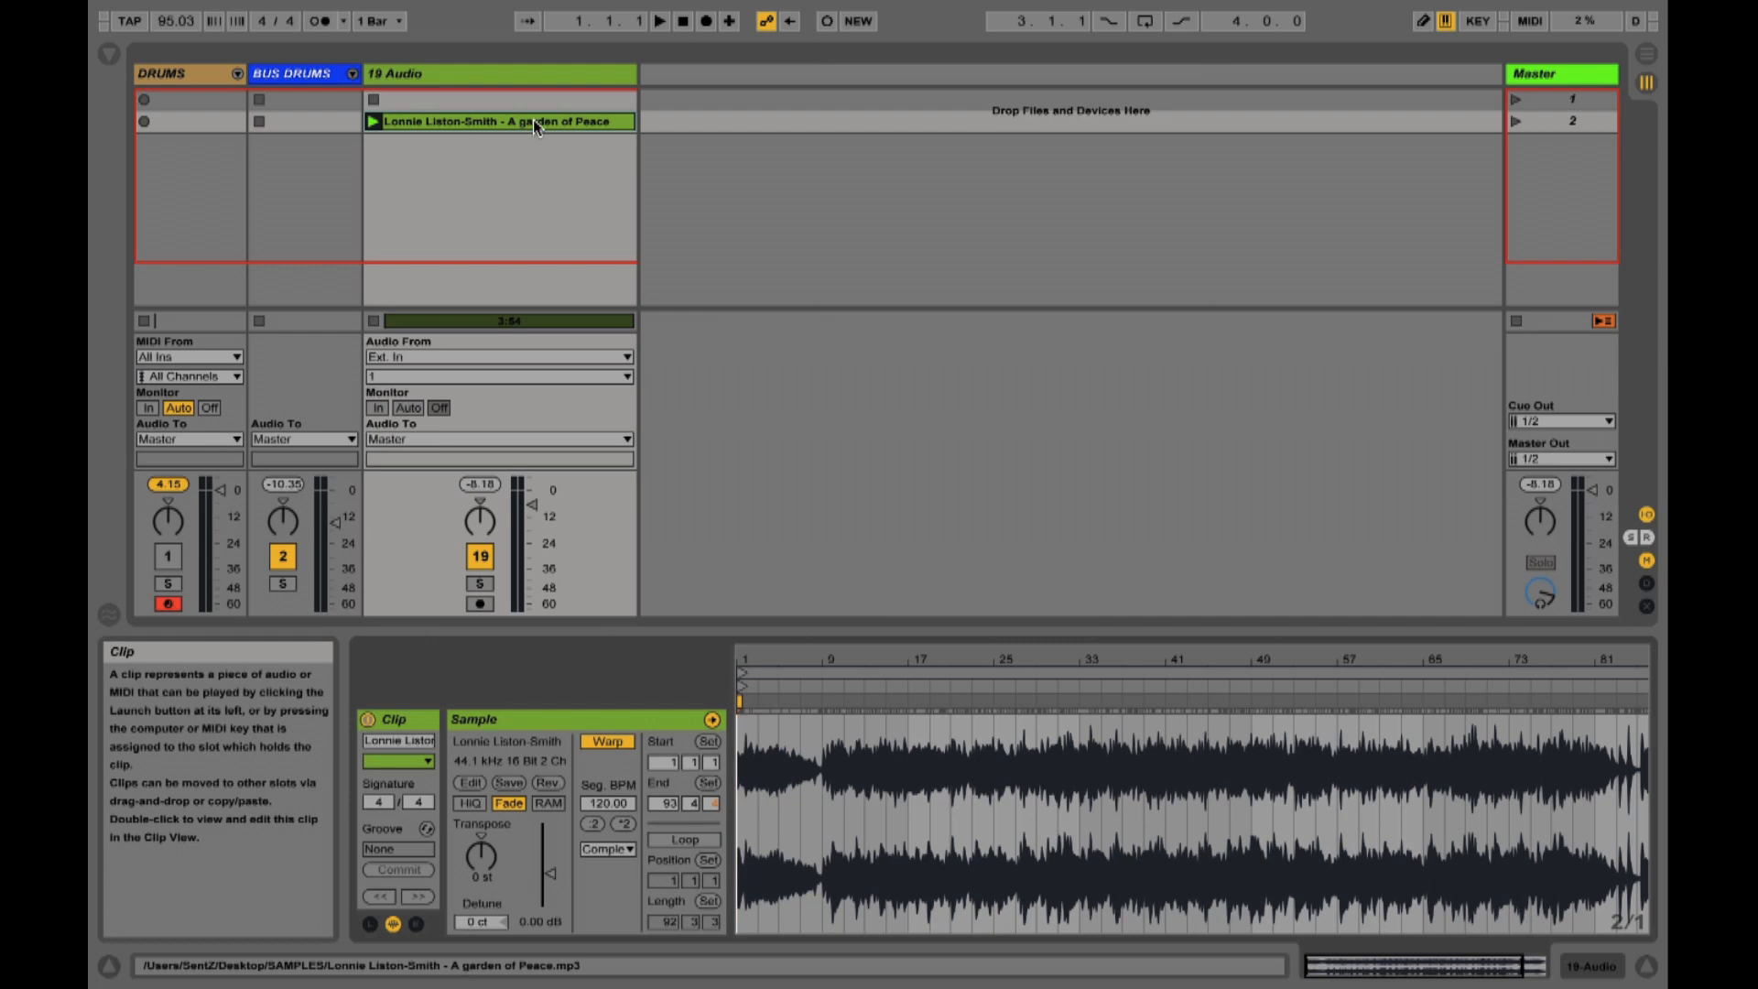
pyautogui.moveTo(499, 135)
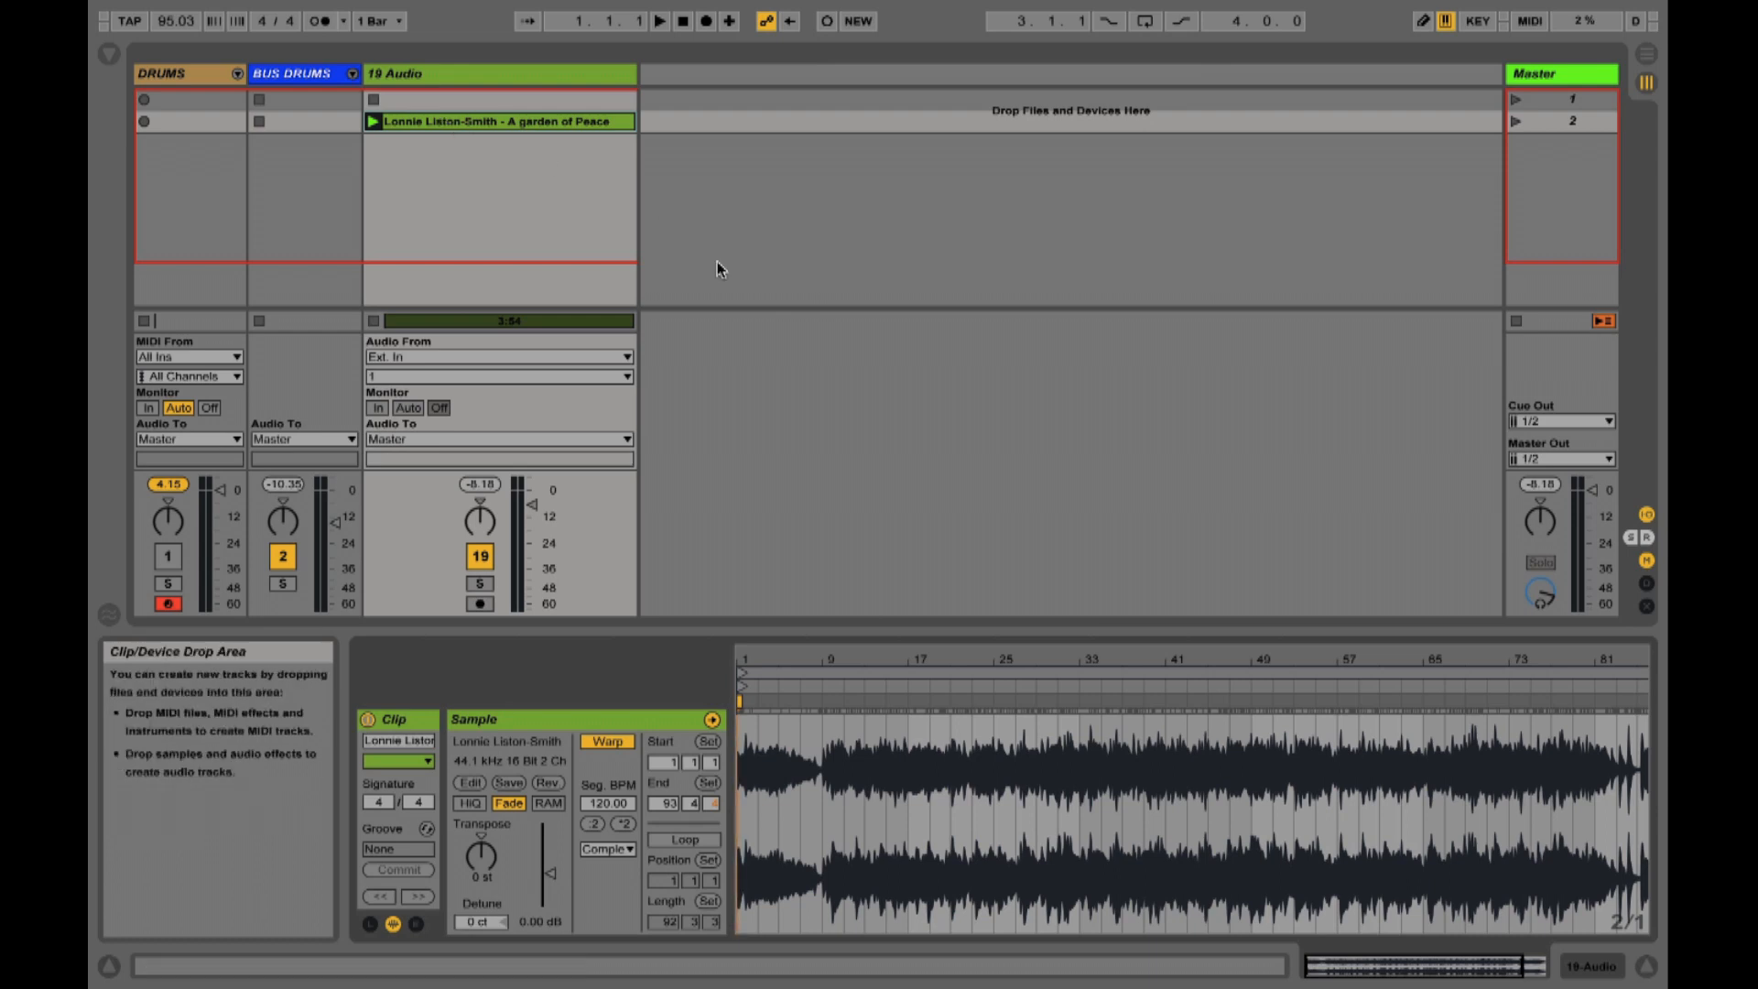
# Open the Lonnie Liston-Smith clip in the Sample Editor and mark where the phrase begins
pyautogui.click(664, 20)
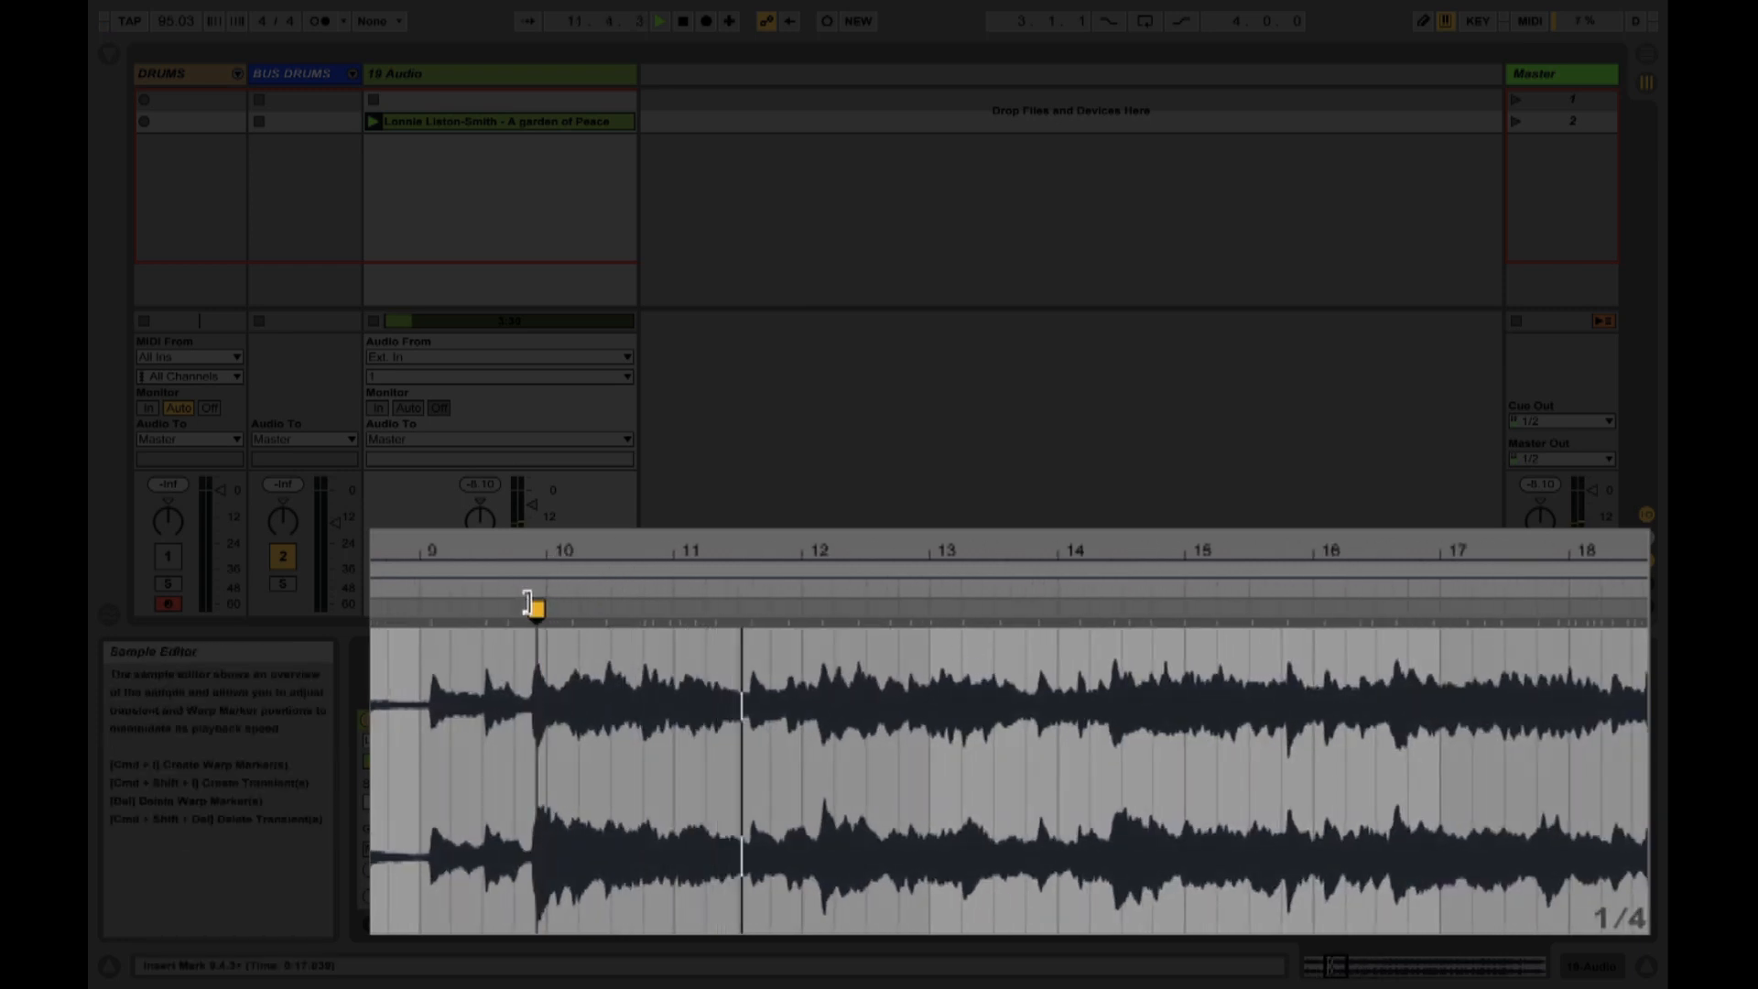
# Set the phrase-start warp marker as the clip's 1.1.1 start
pyautogui.rightClick(535, 606)
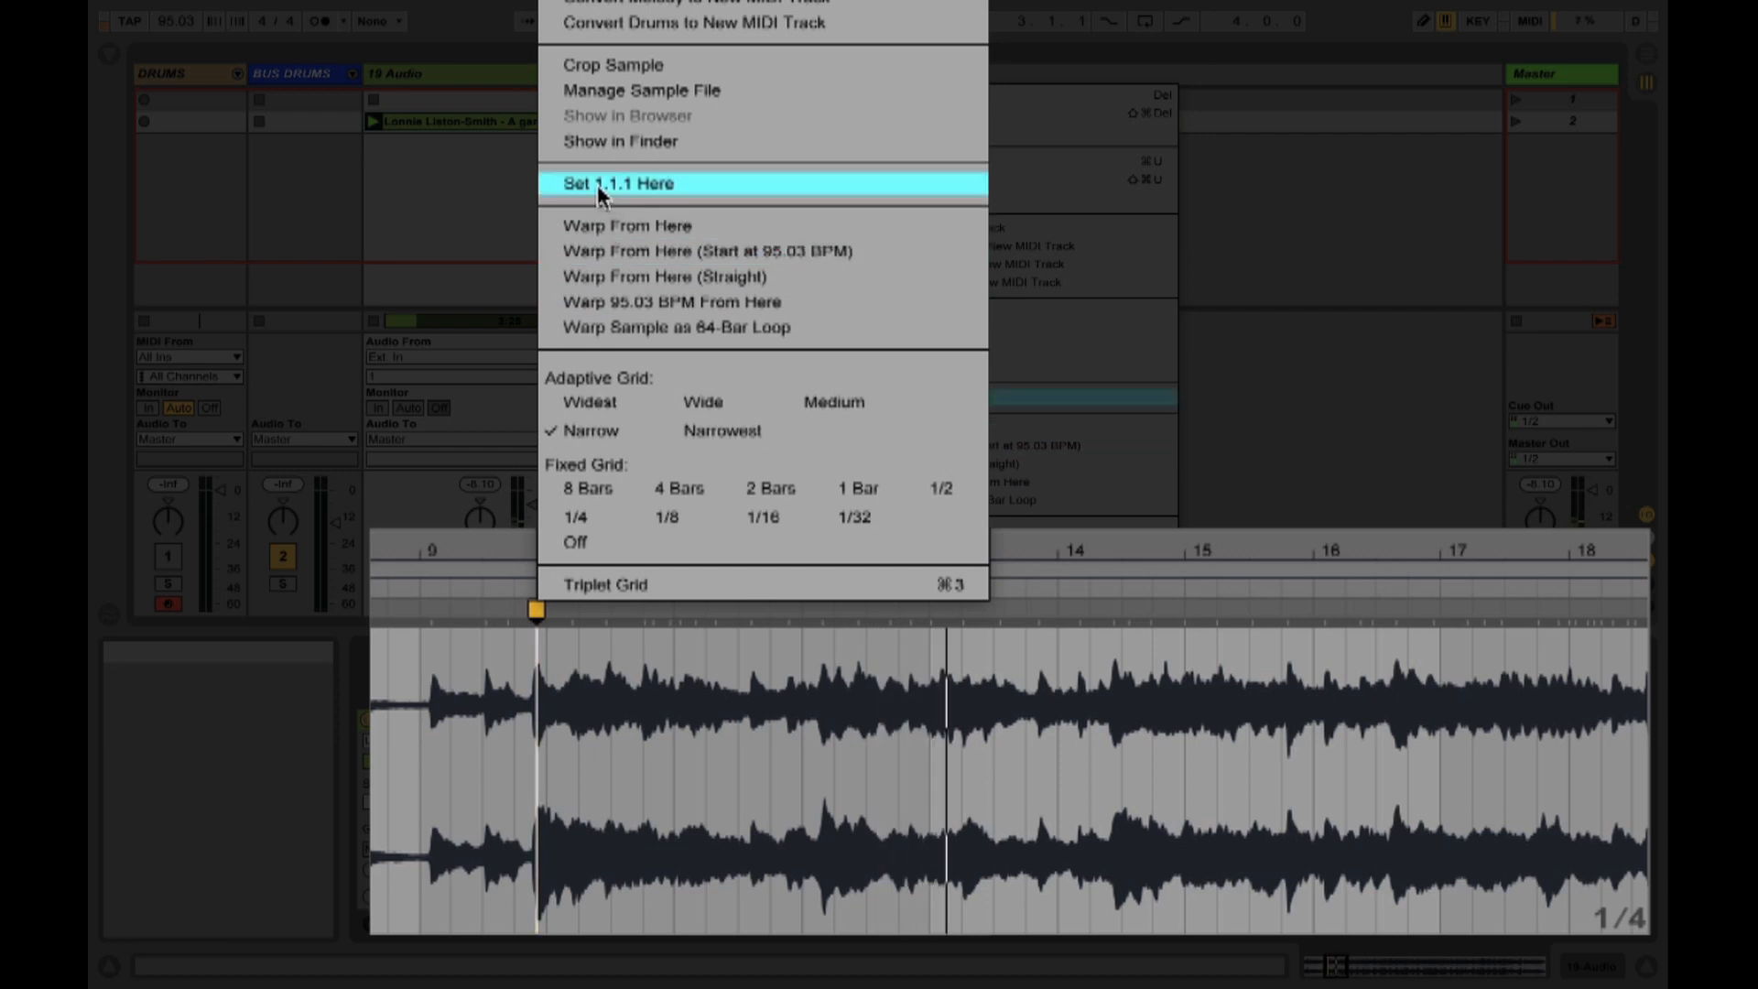
pyautogui.click(625, 183)
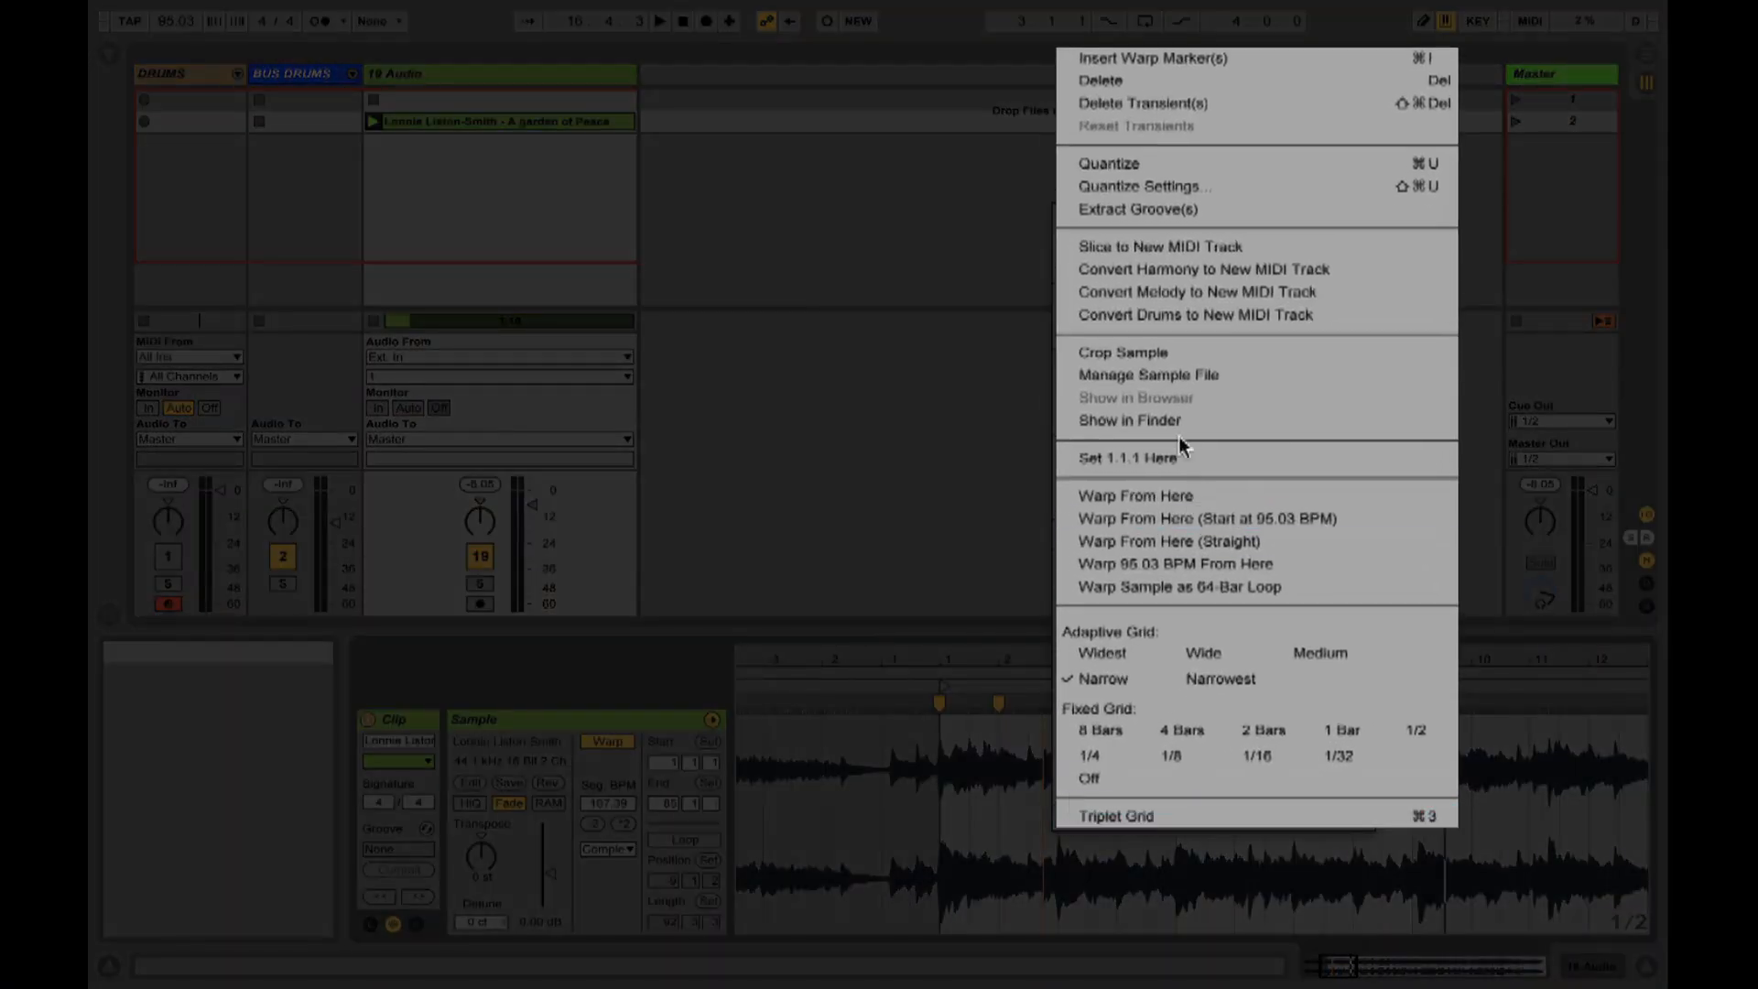
# Slice the warped clip to a new MIDI track with one slice per warp marker
pyautogui.click(1160, 245)
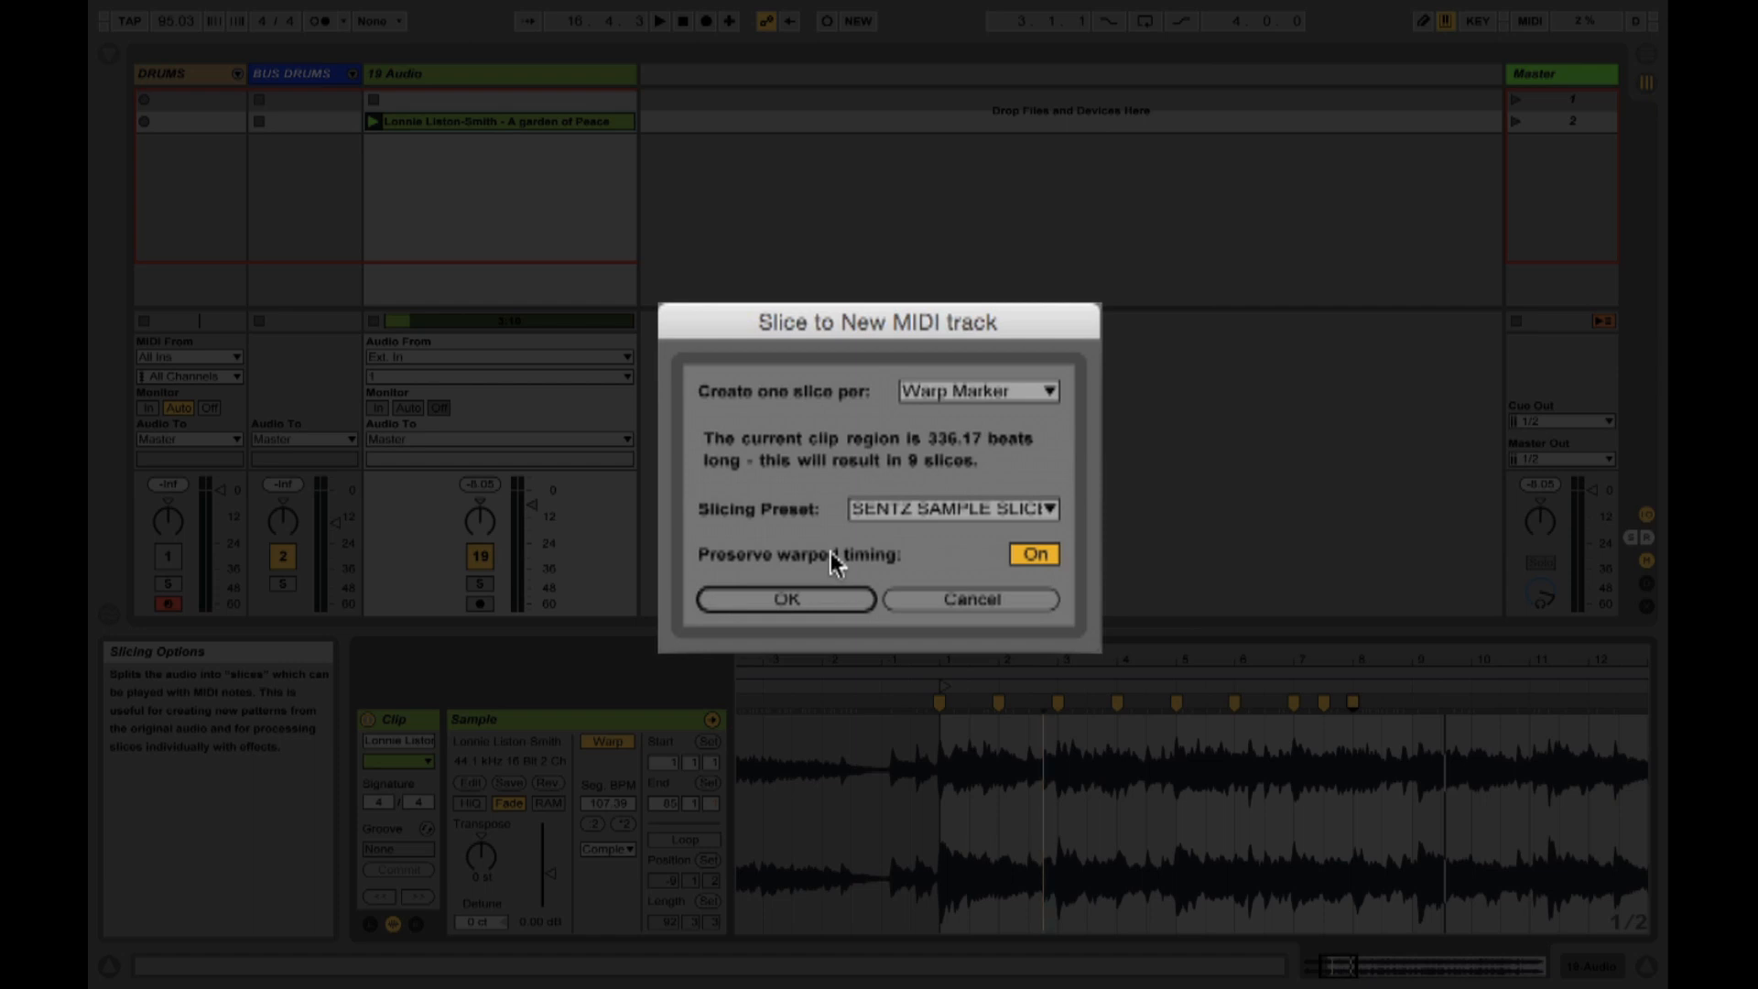
pyautogui.click(785, 599)
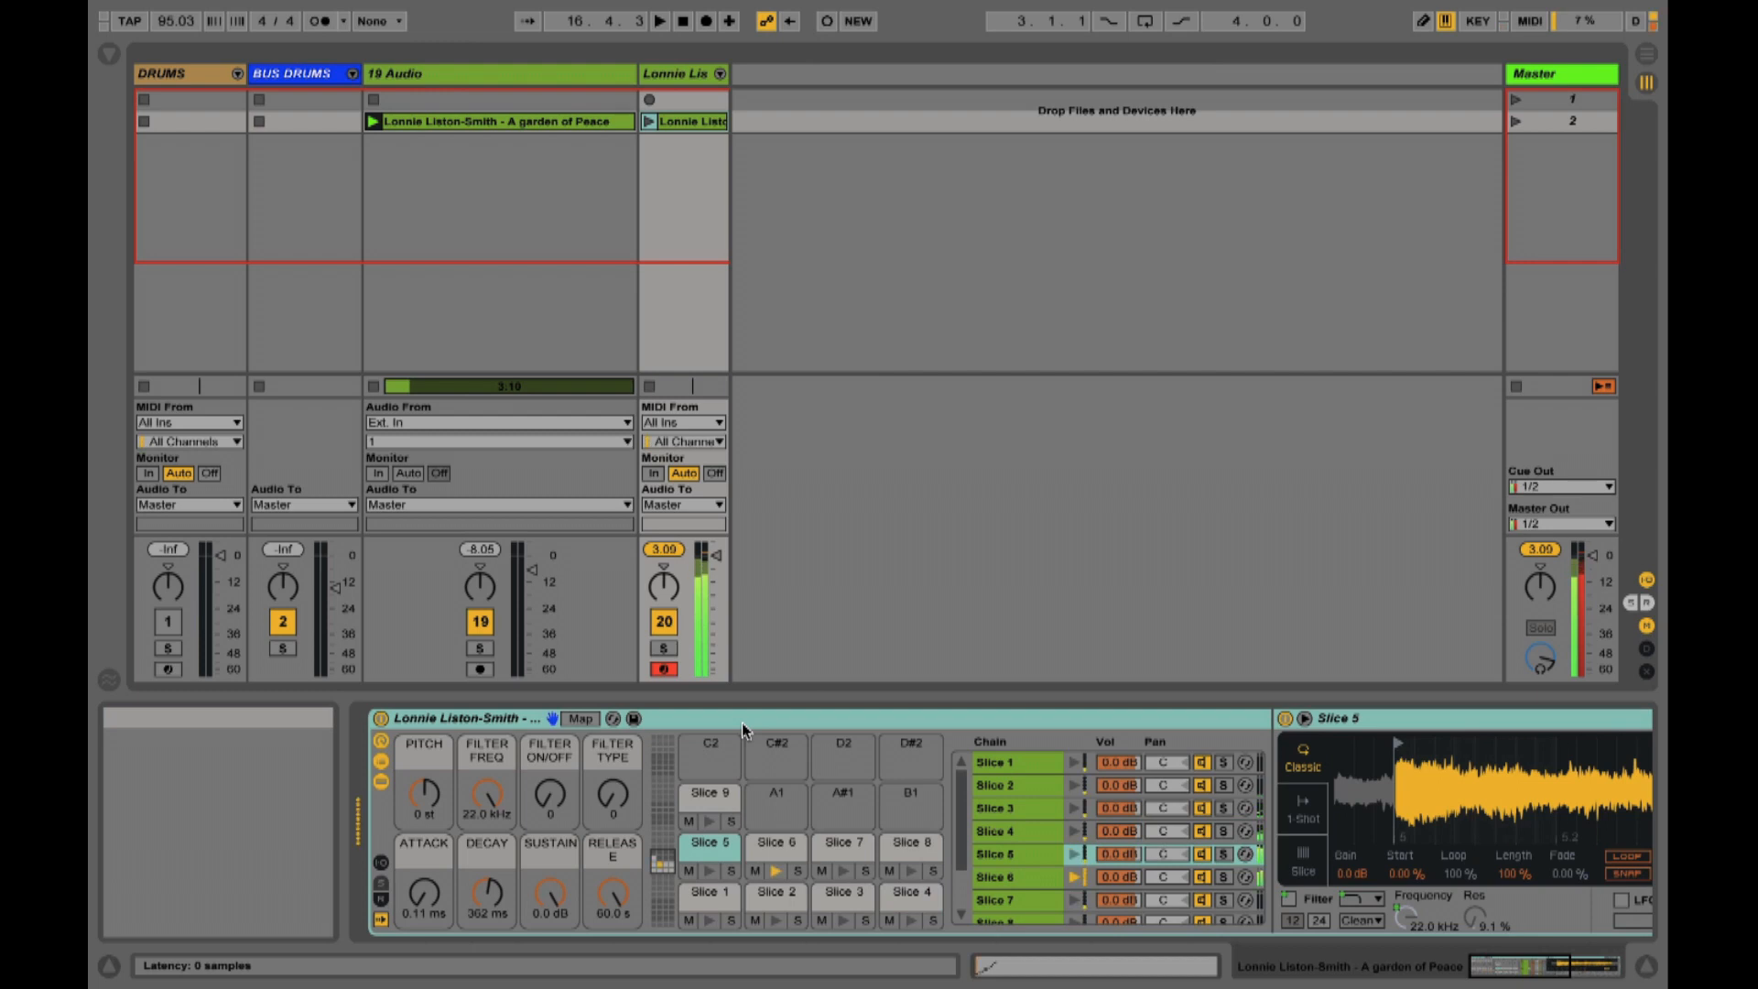
# Warp the slices in Complex mode at 1 Bar and set the tempo to 92.03 BPM
pyautogui.click(844, 843)
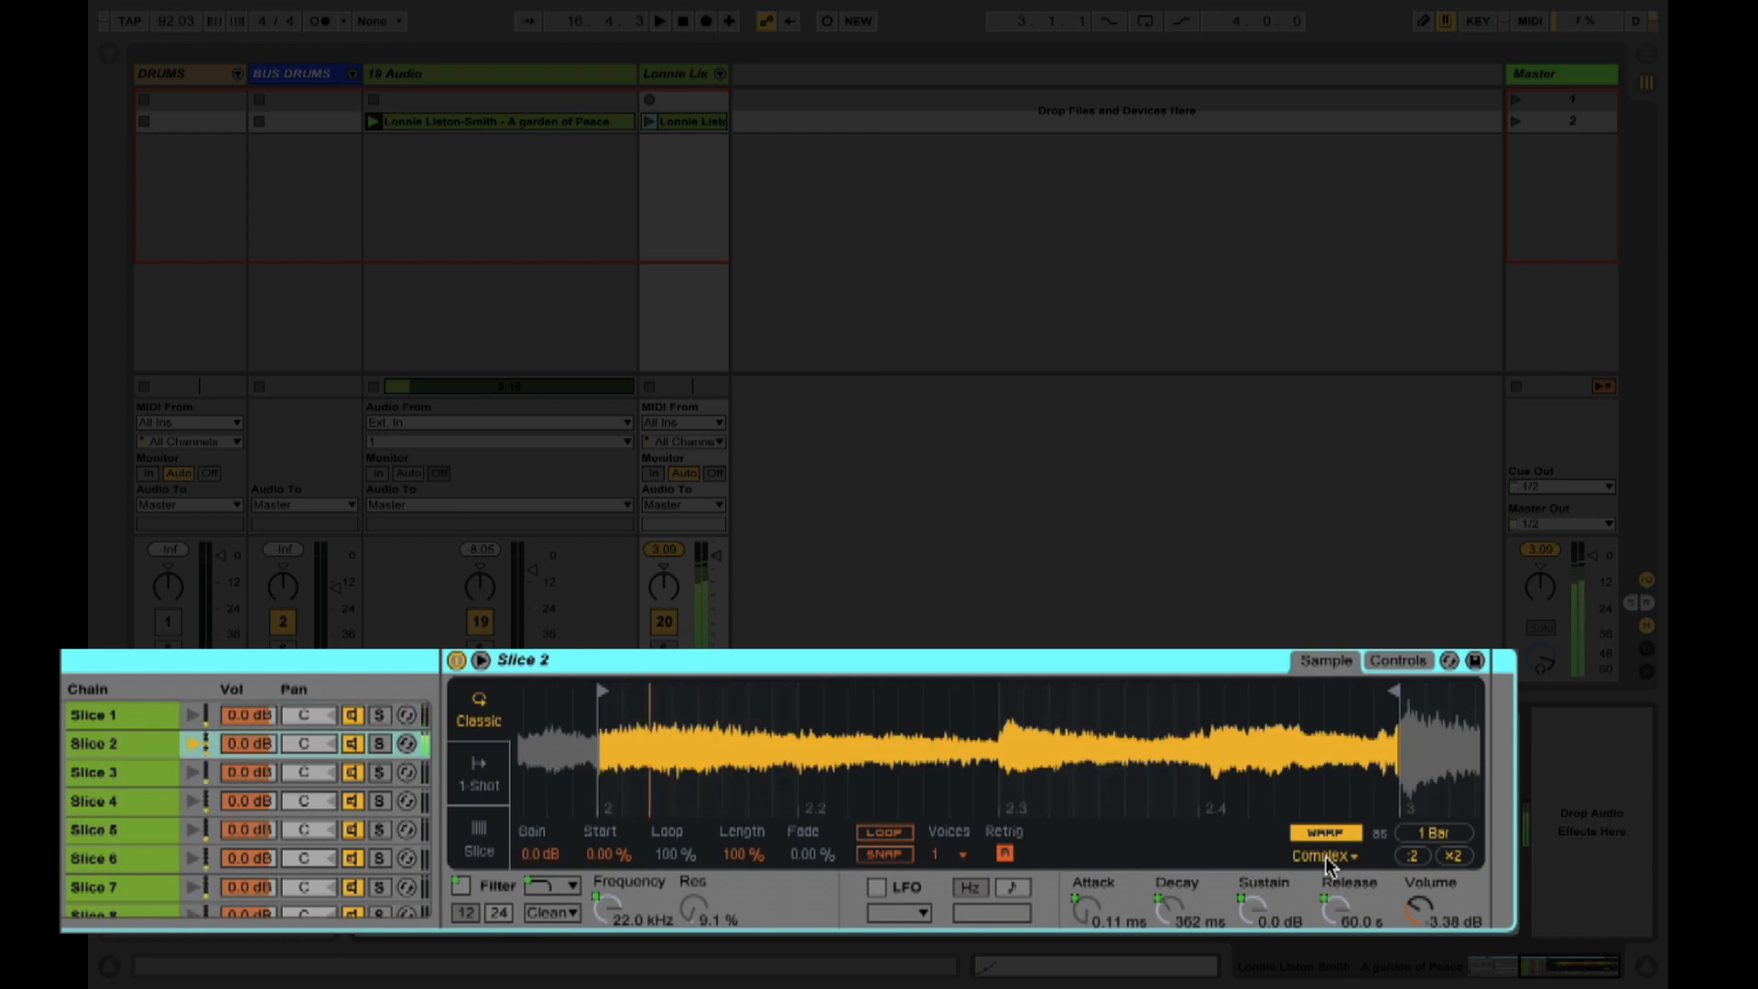
pyautogui.click(93, 714)
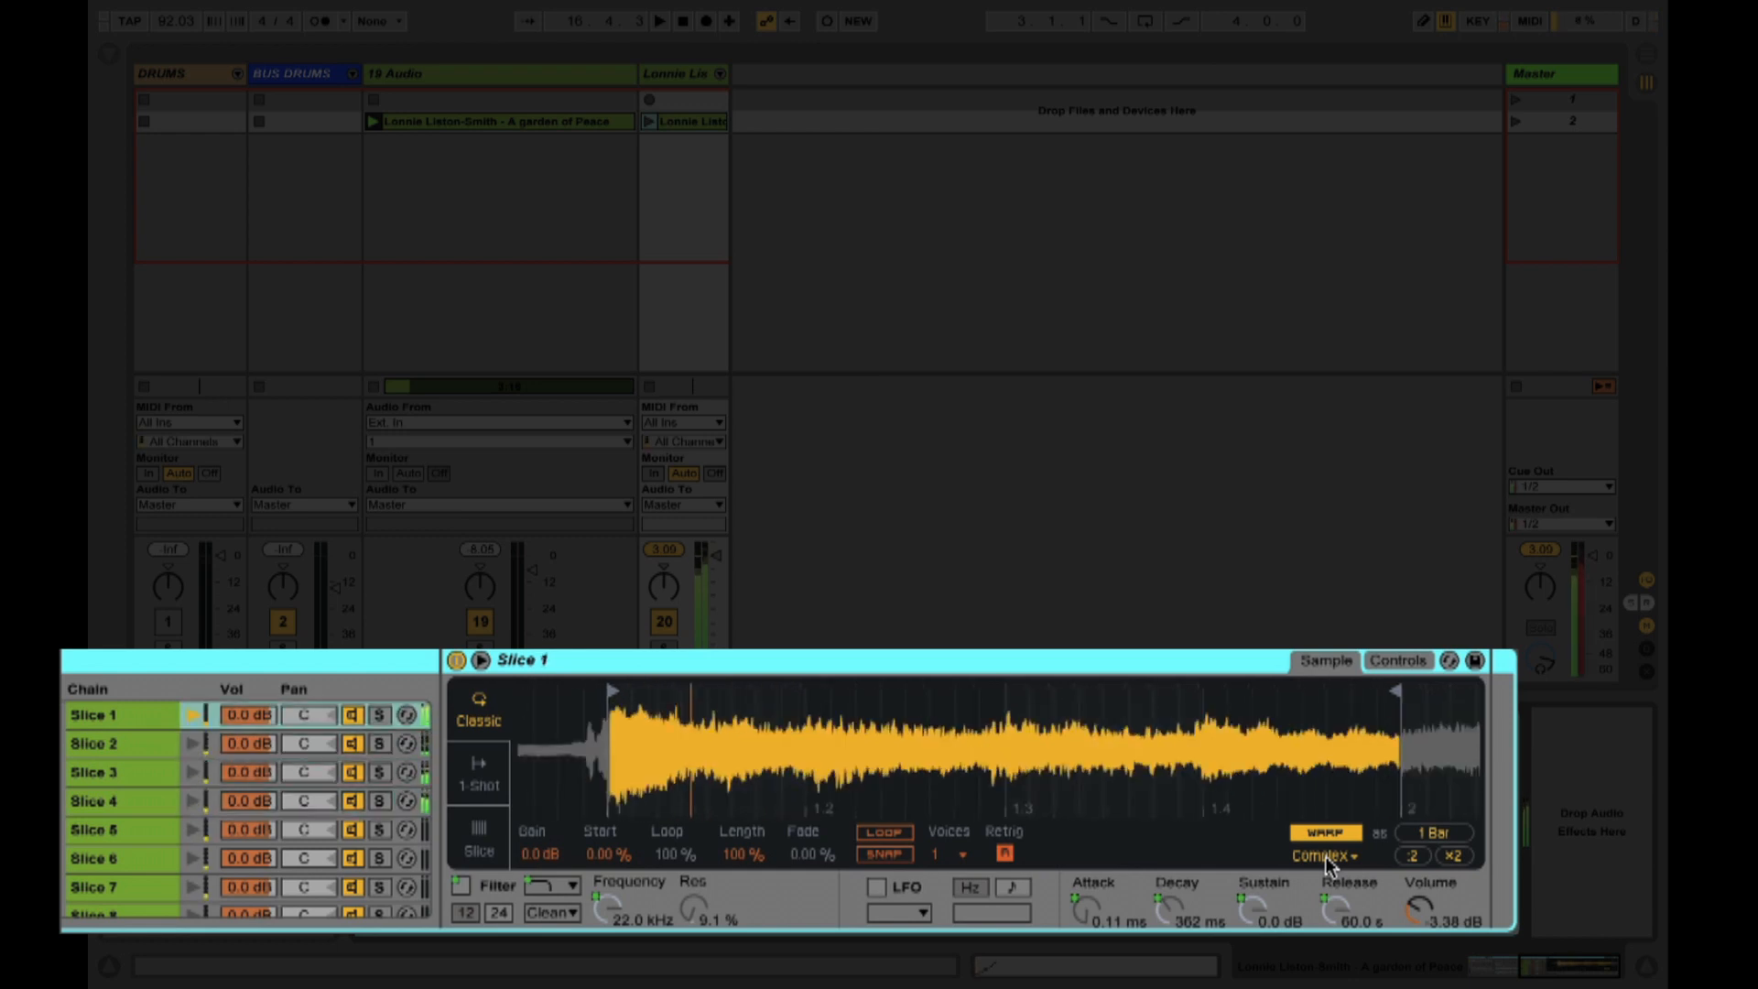
pyautogui.click(88, 742)
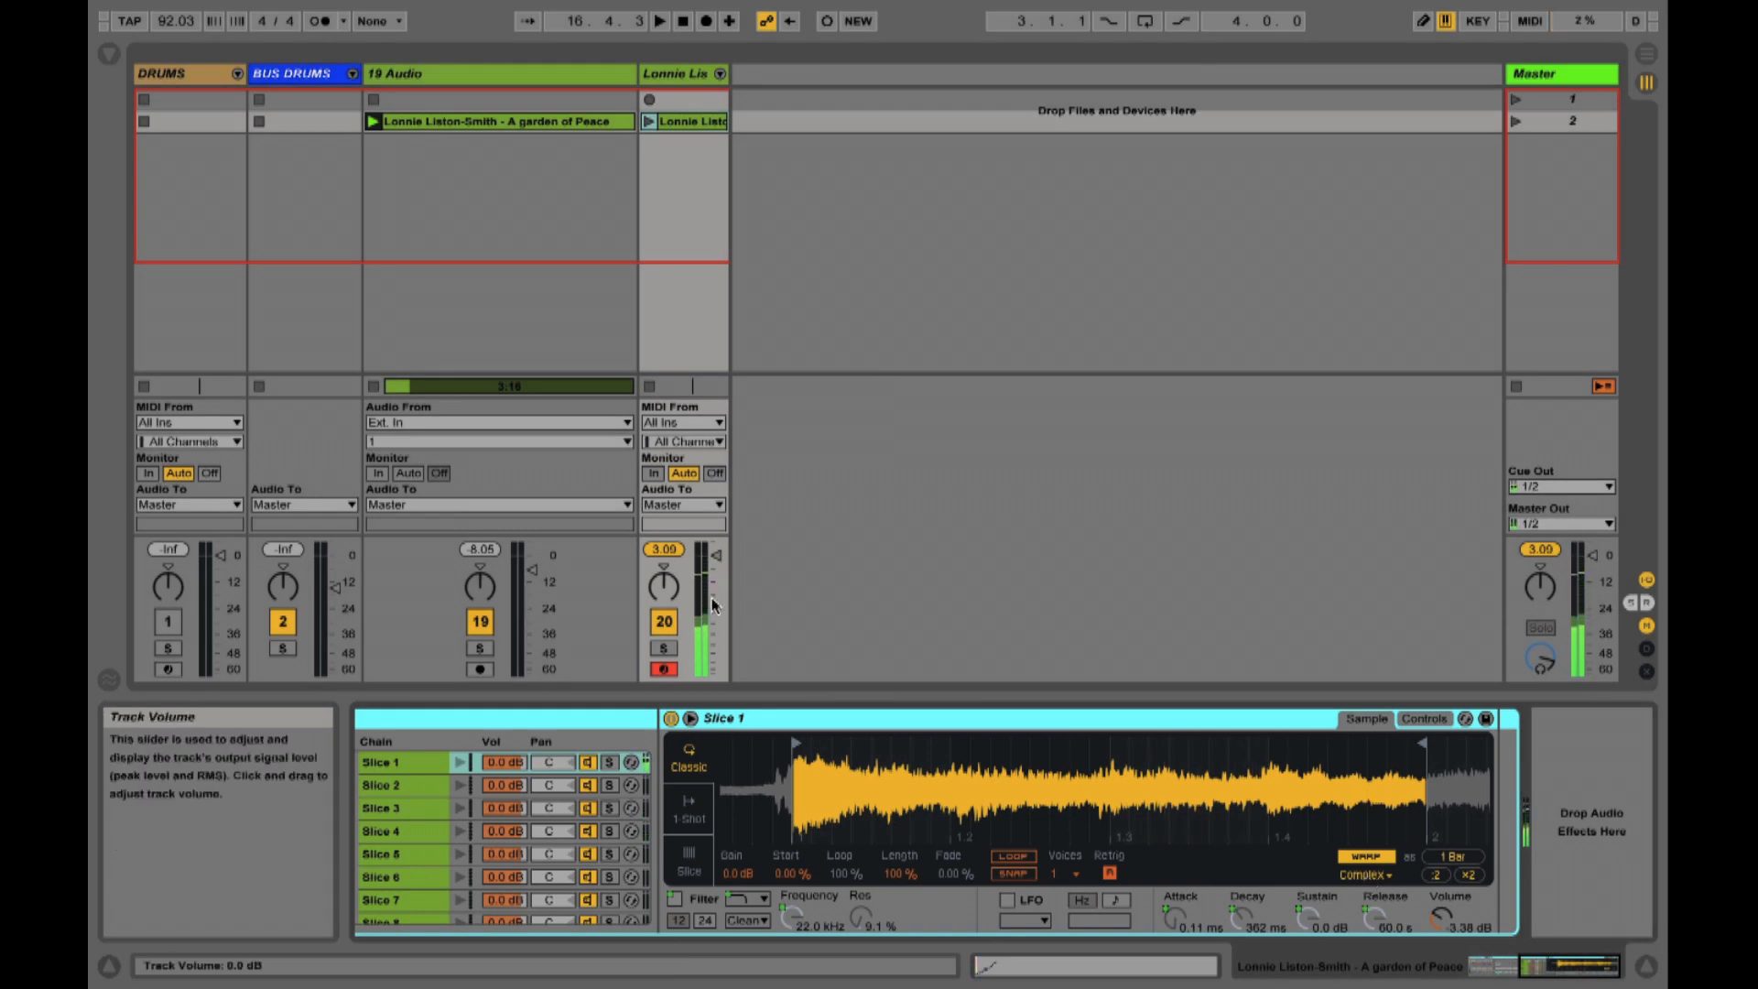
# Arm the sliced-sample MIDI track and record a clip of slice notes from Push
pyautogui.click(684, 121)
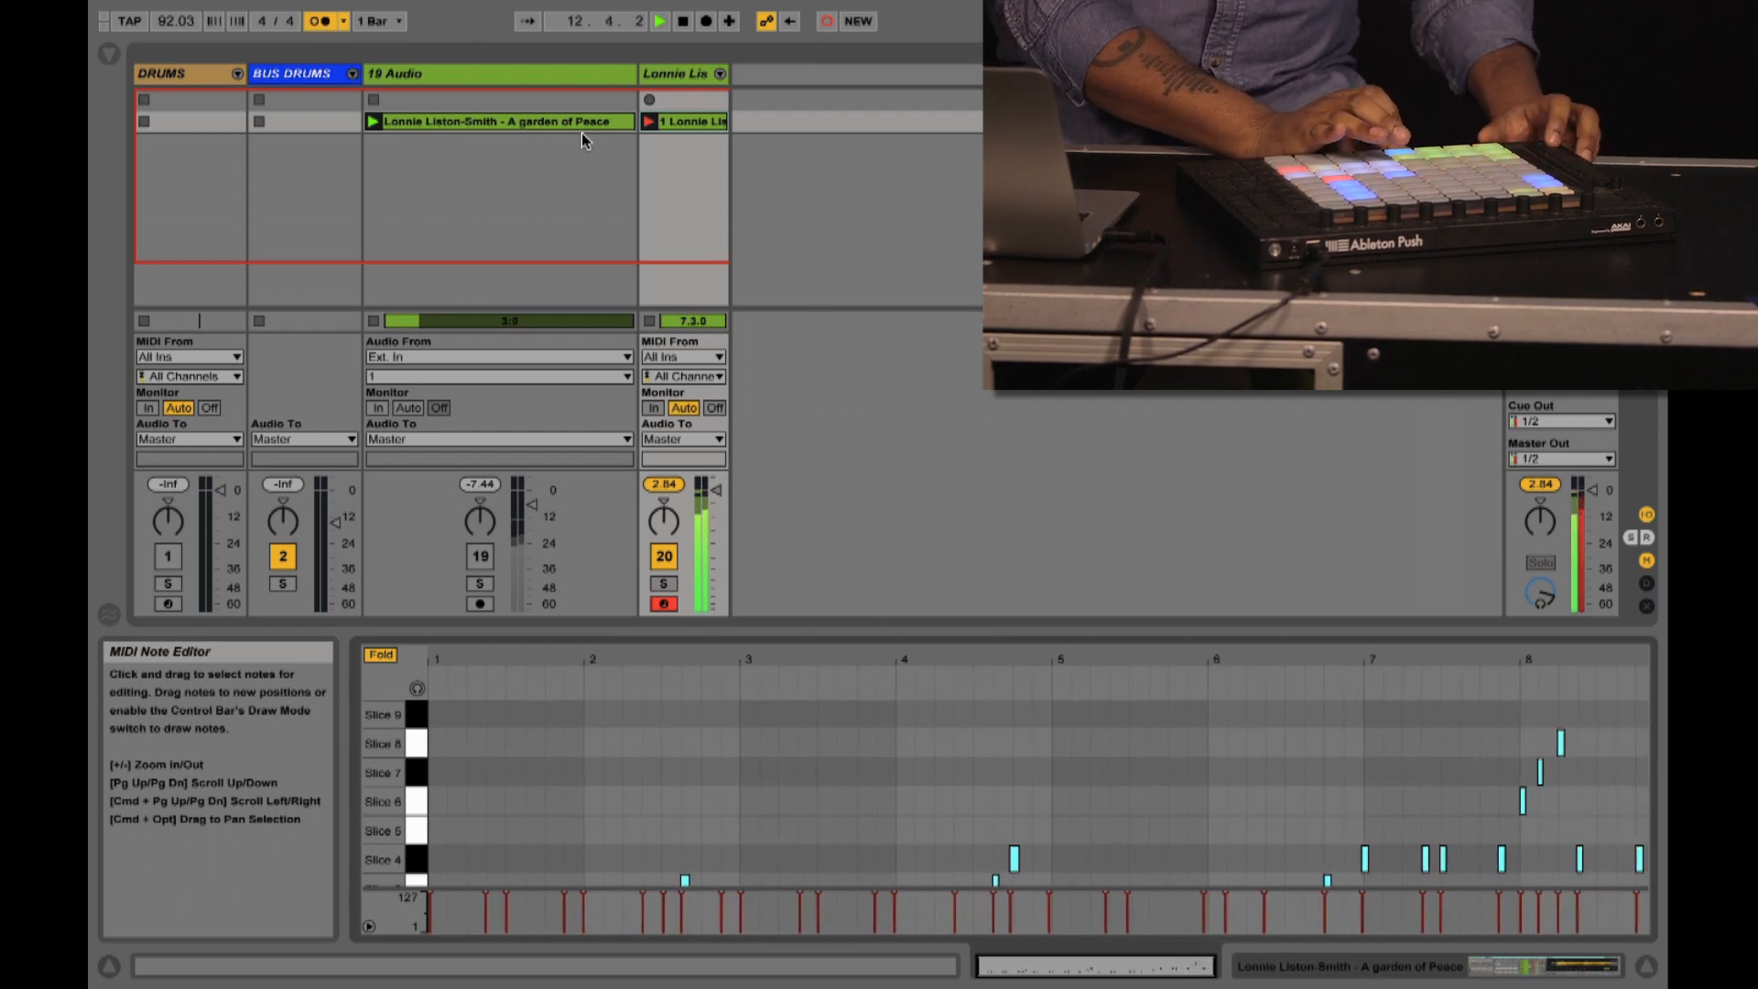
# Launch the 1 DRUMS clip and view its percussion notes in the Detail View
pyautogui.click(168, 73)
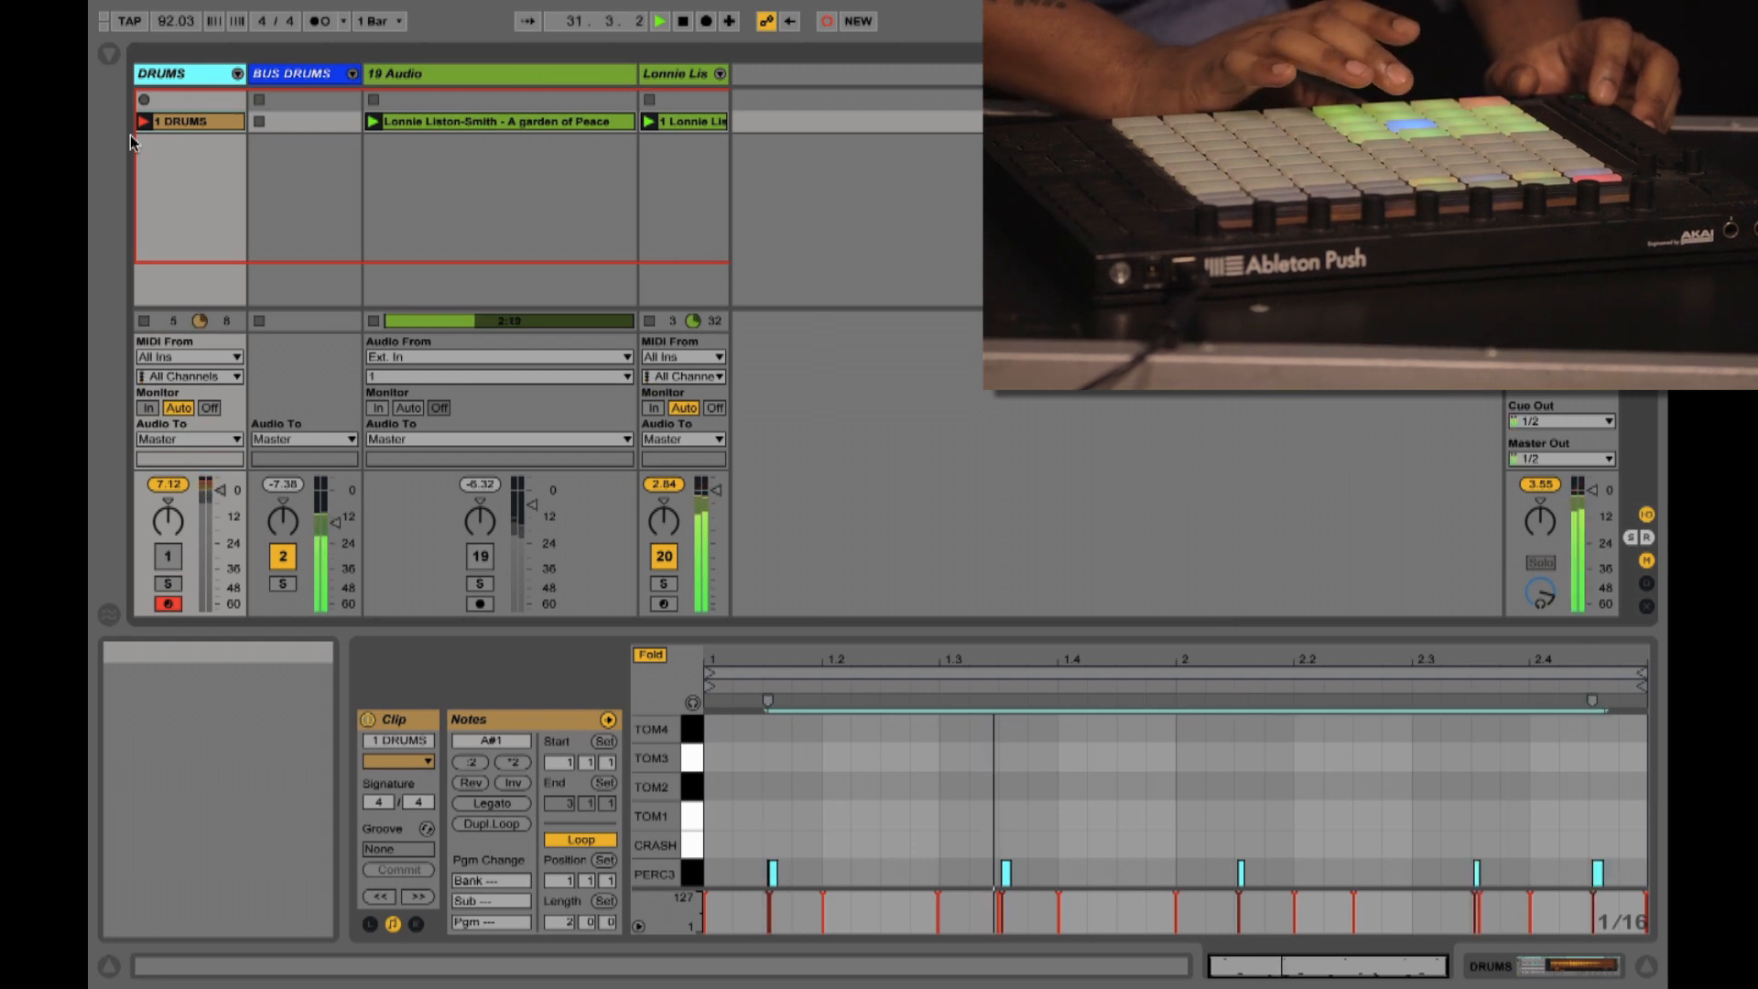
pyautogui.click(663, 20)
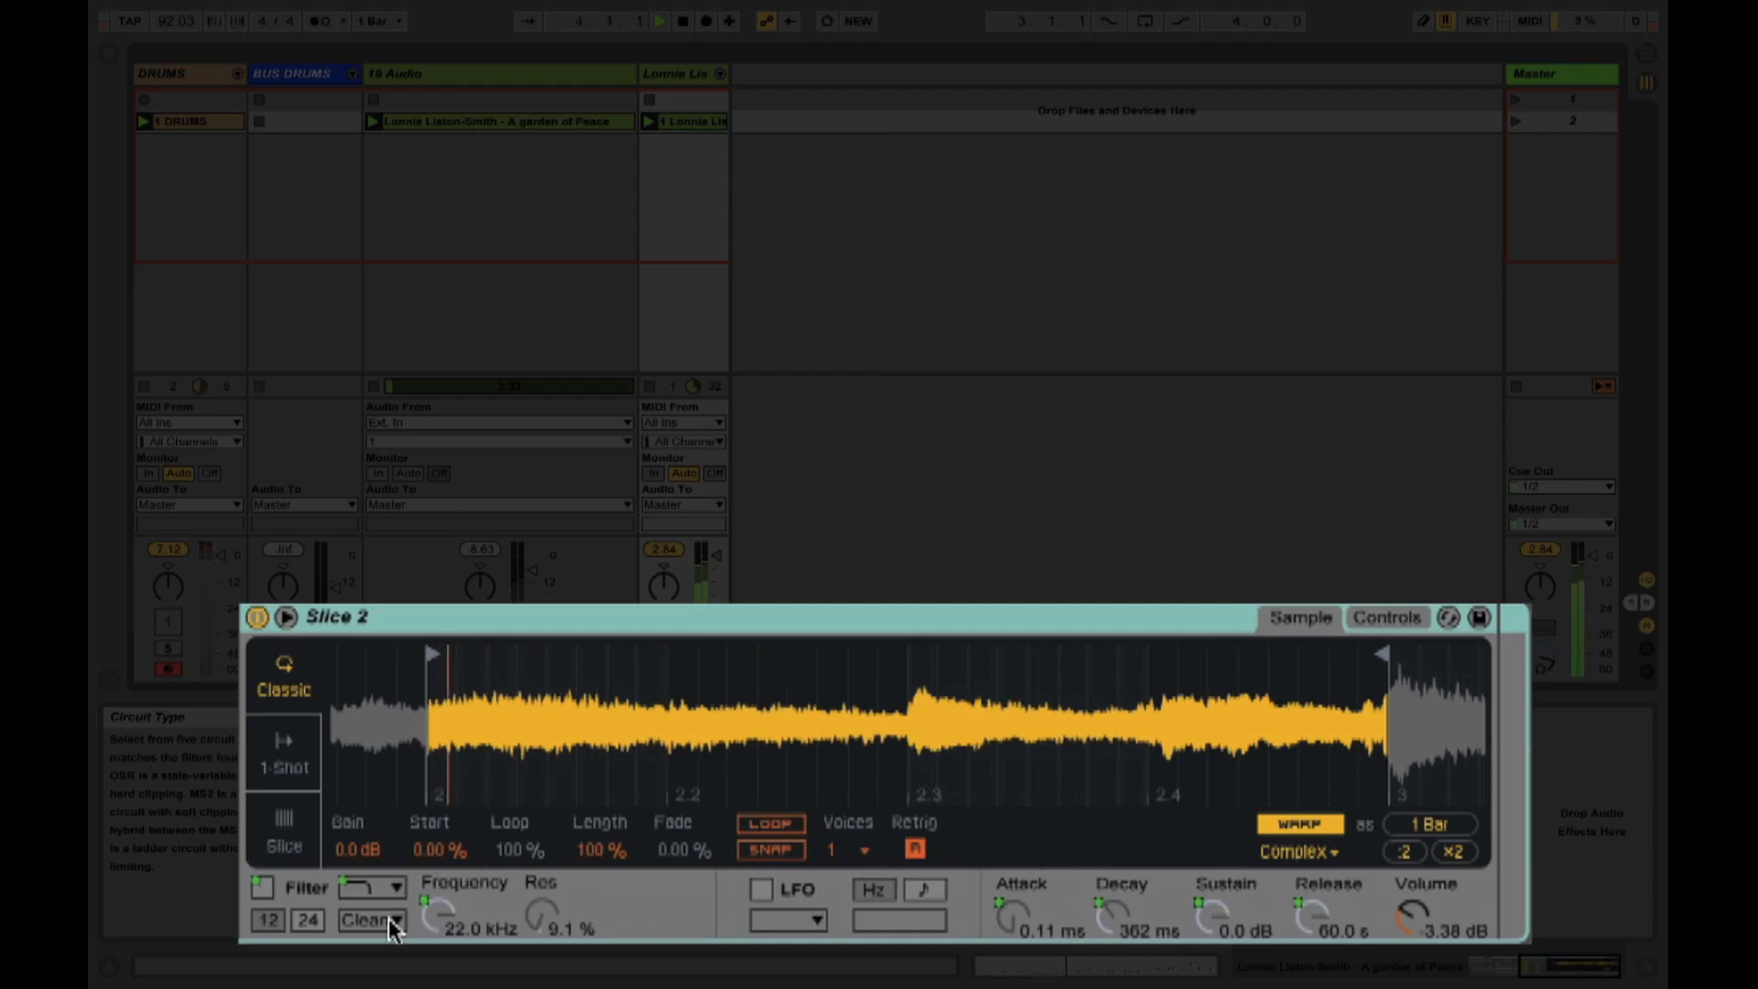
# Switch Slice 2's Simpler filter circuit to MS2
pyautogui.click(370, 920)
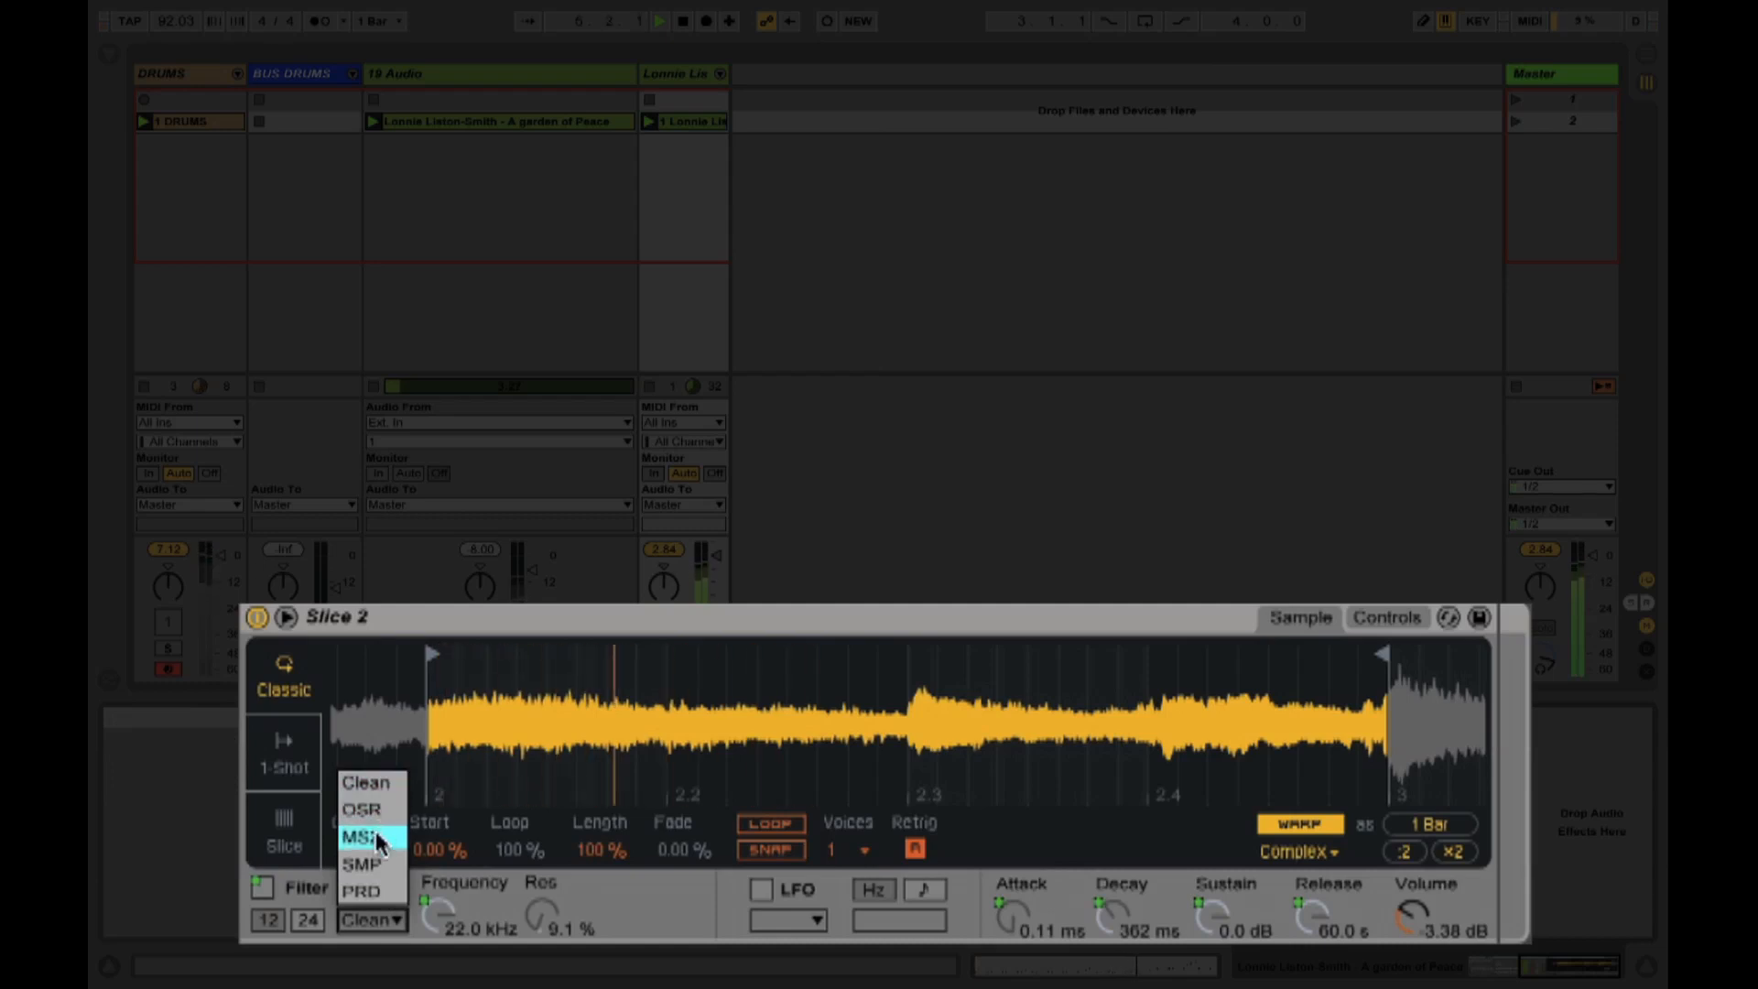
pyautogui.click(365, 835)
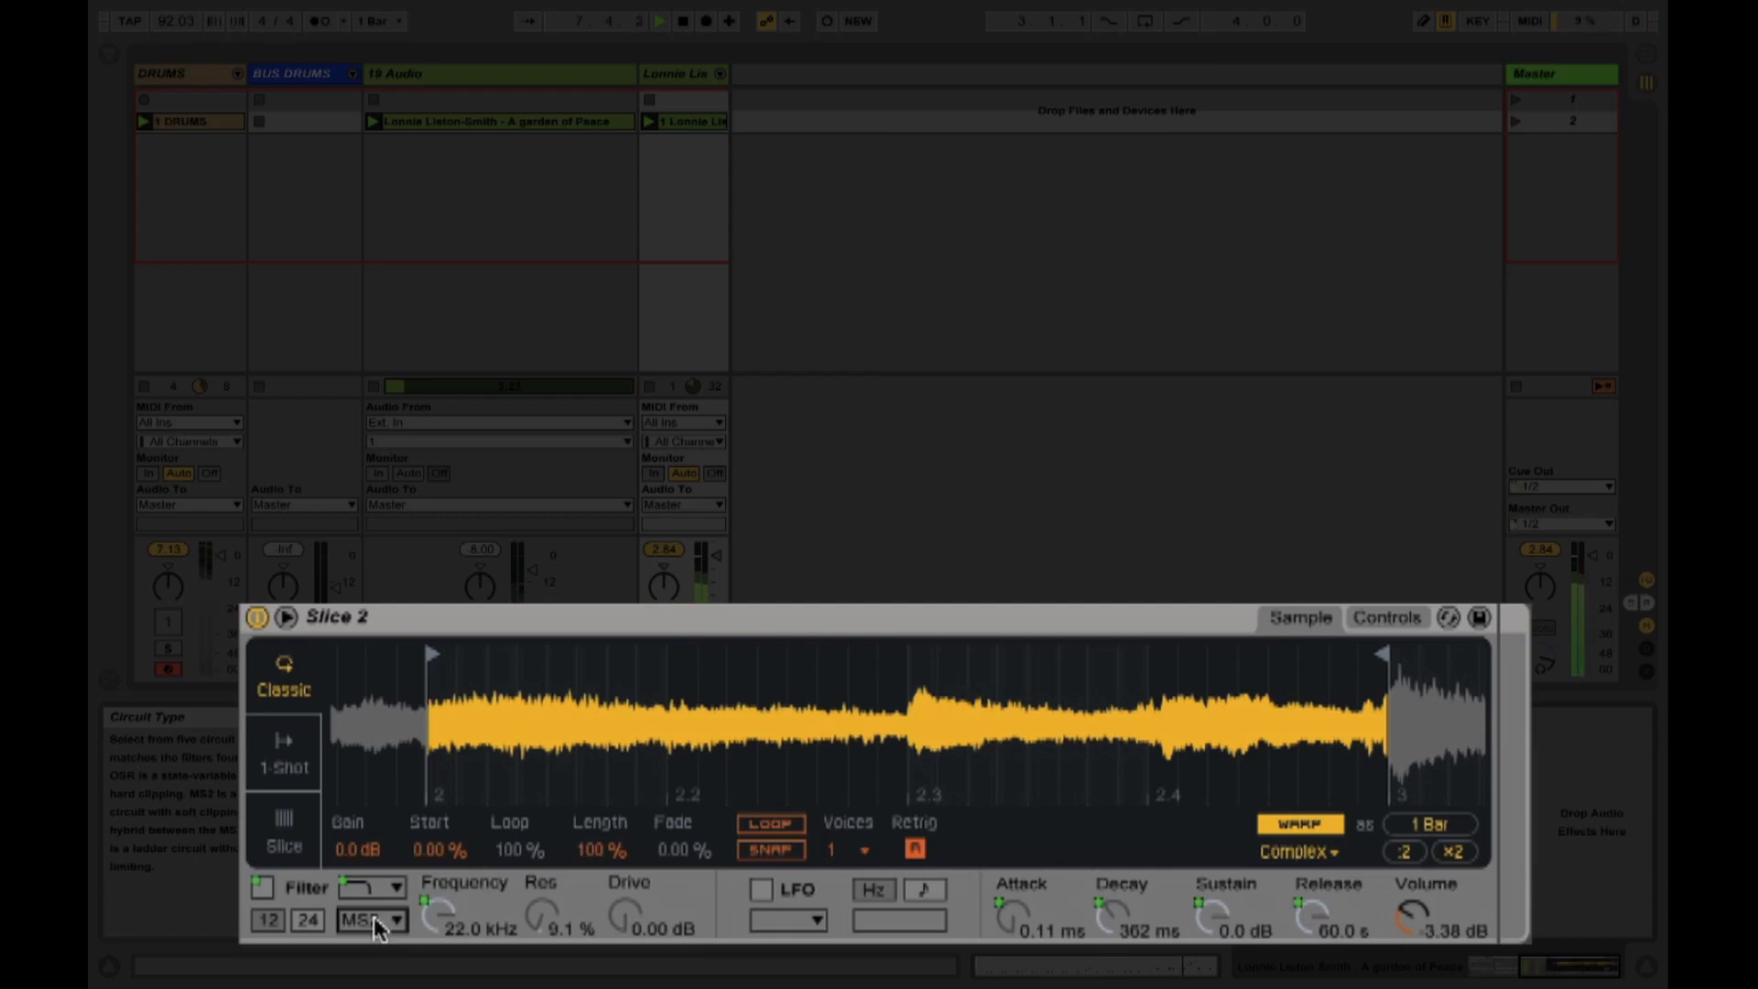
pyautogui.rightClick(371, 919)
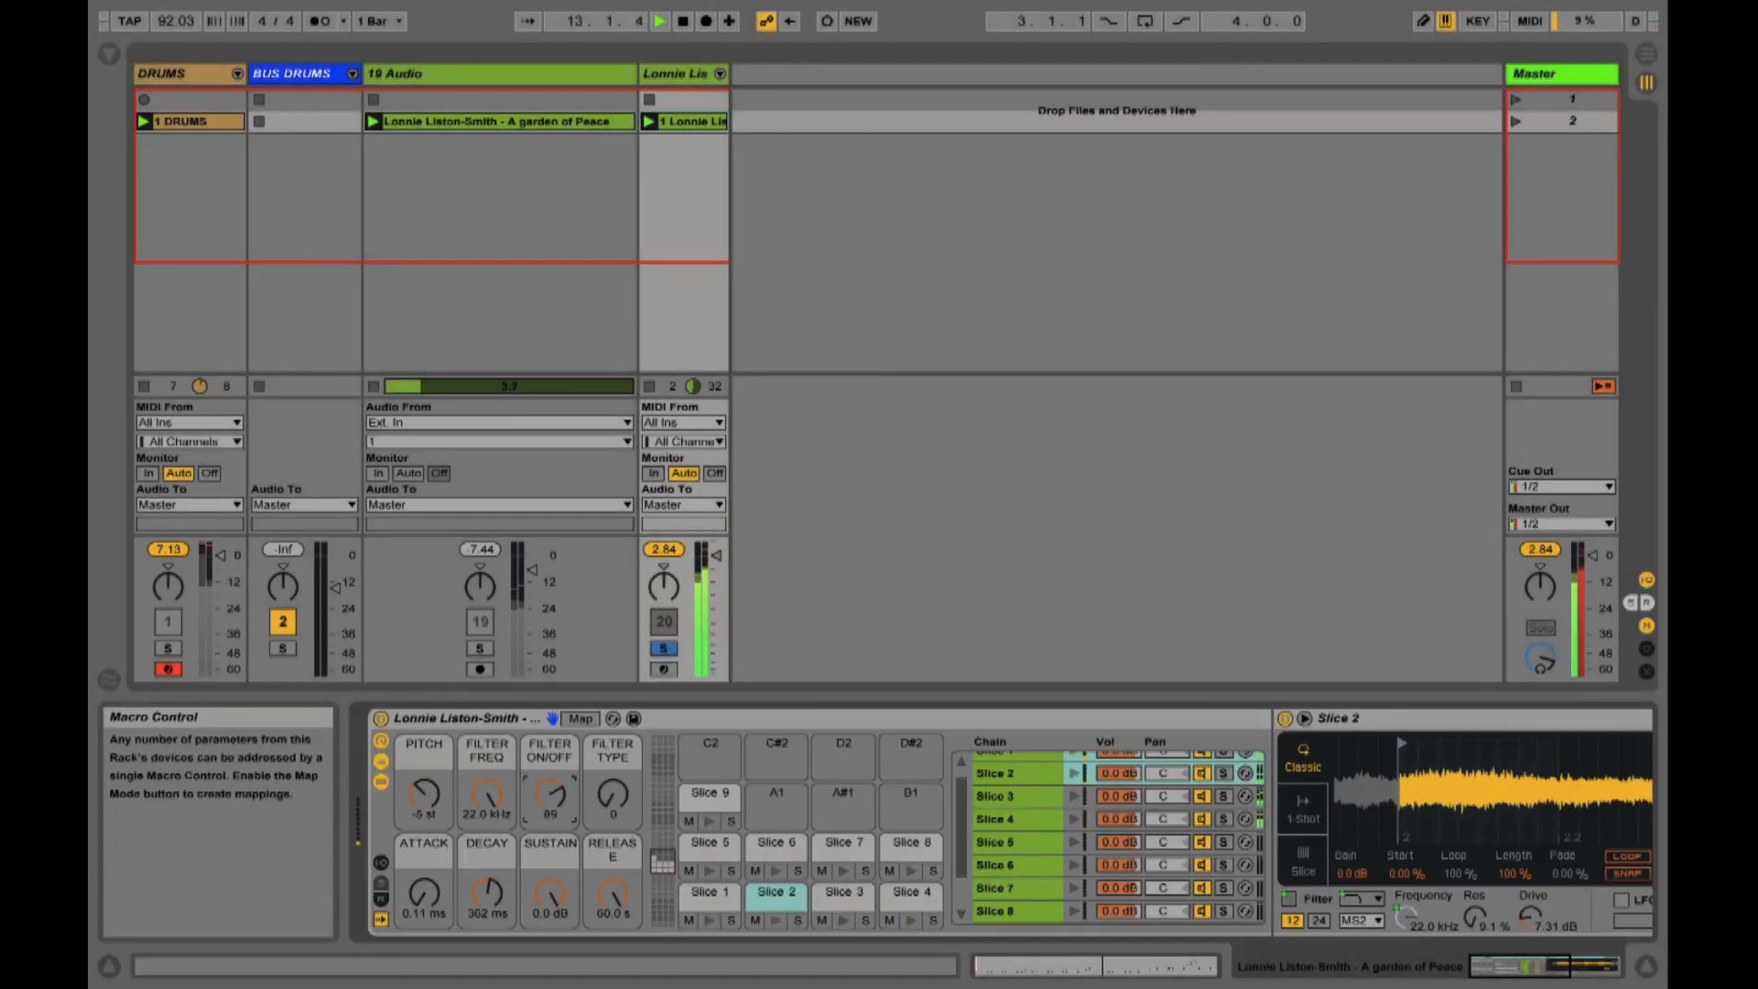
# Set Slice 2's cutoff to 1.56 kHz, resonance near 55%, drive about 6.95 dB
pyautogui.moveTo(549, 799); pyautogui.dragTo(549, 740)
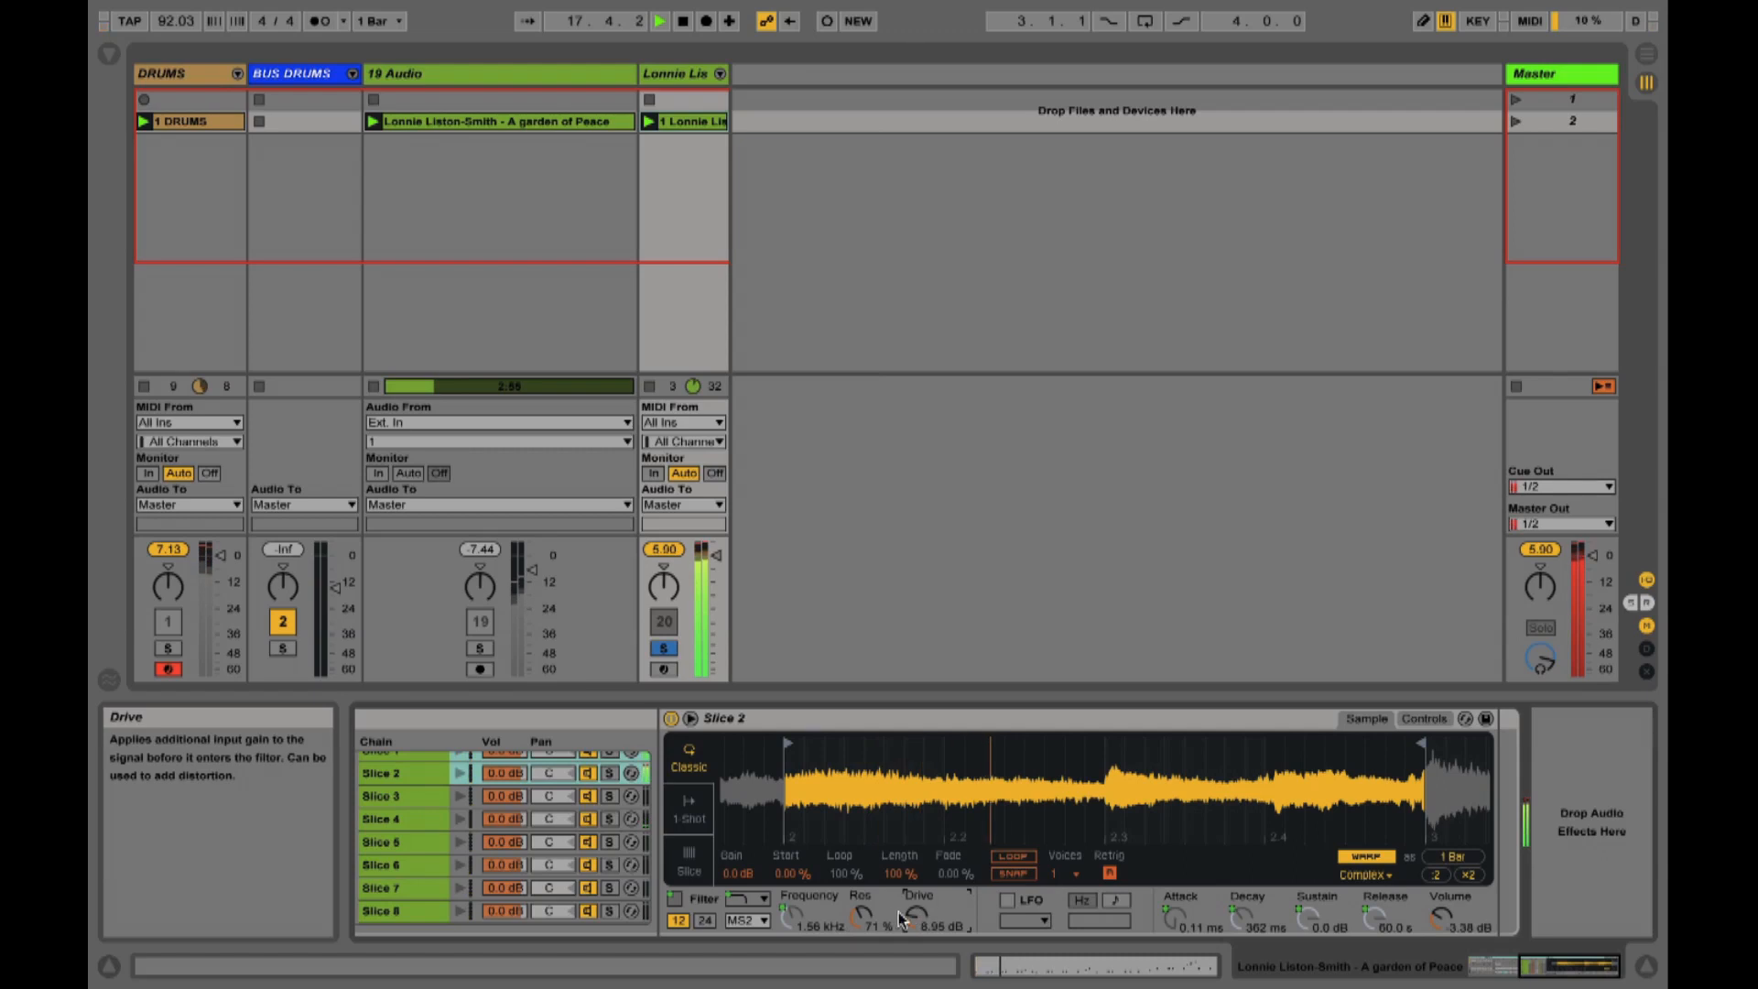
pyautogui.rightClick(864, 919)
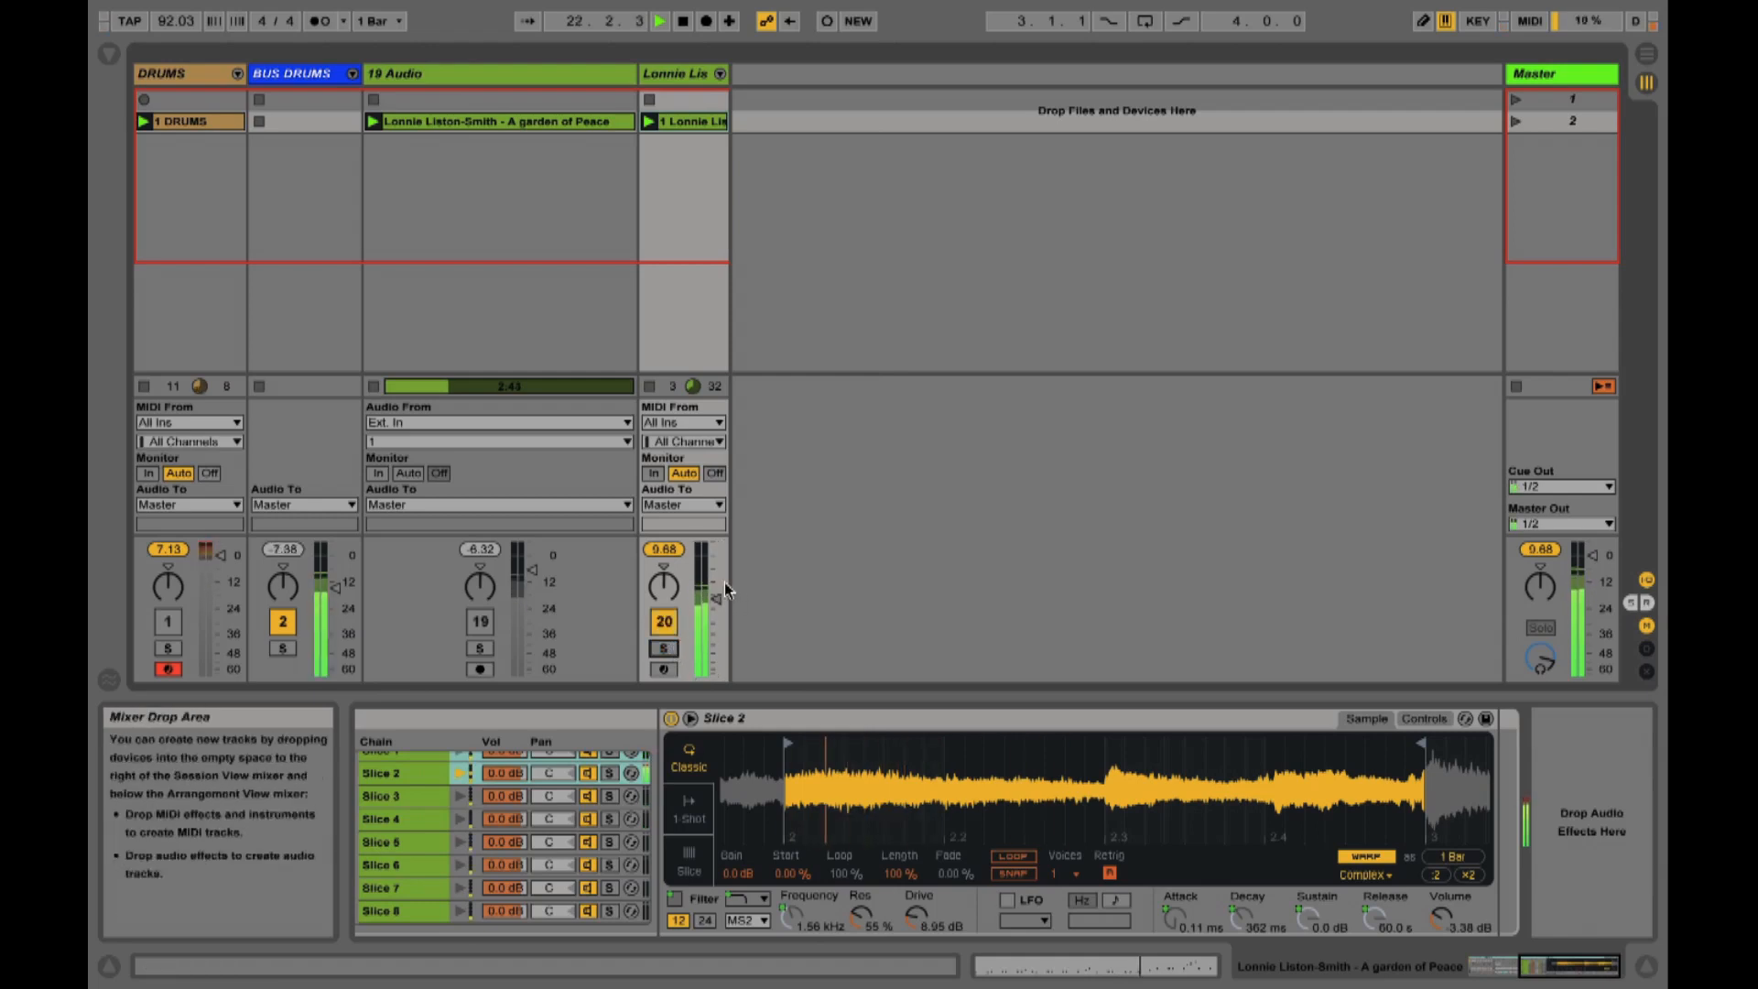
# Pull the sliced Lonnie Liston-Smith track's volume down to -20 dB
pyautogui.moveTo(713, 566); pyautogui.dragTo(712, 611)
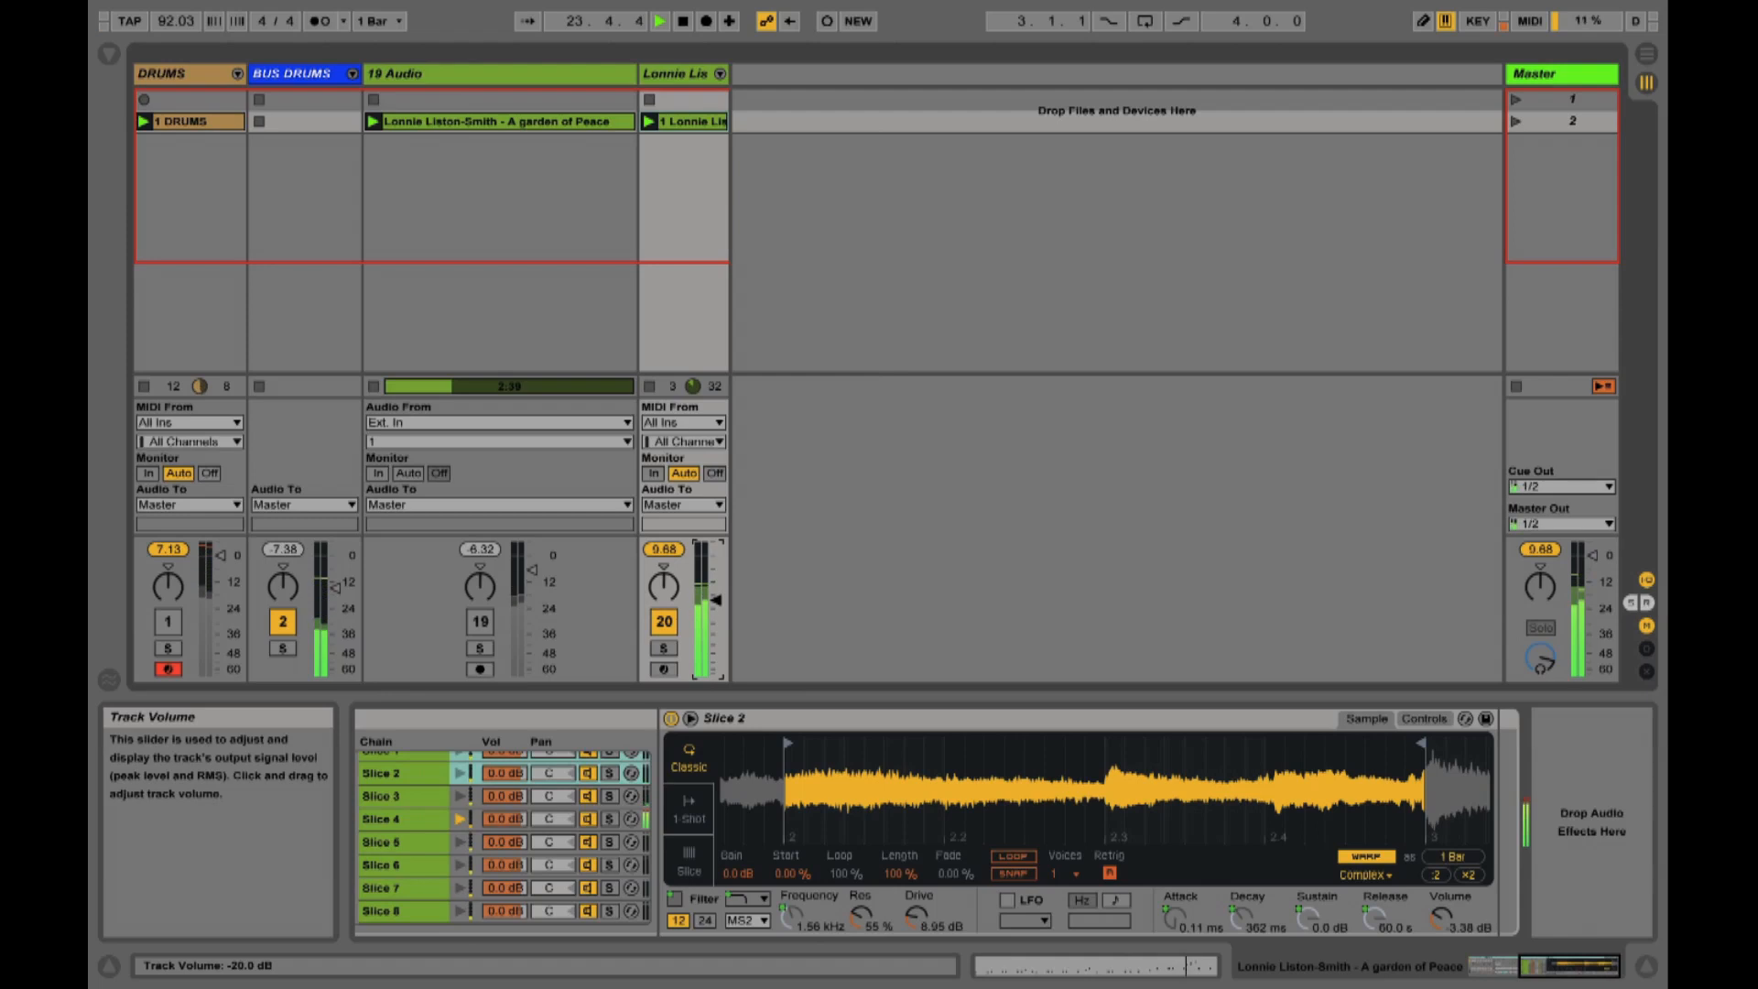
pyautogui.moveTo(710, 605); pyautogui.dragTo(715, 598)
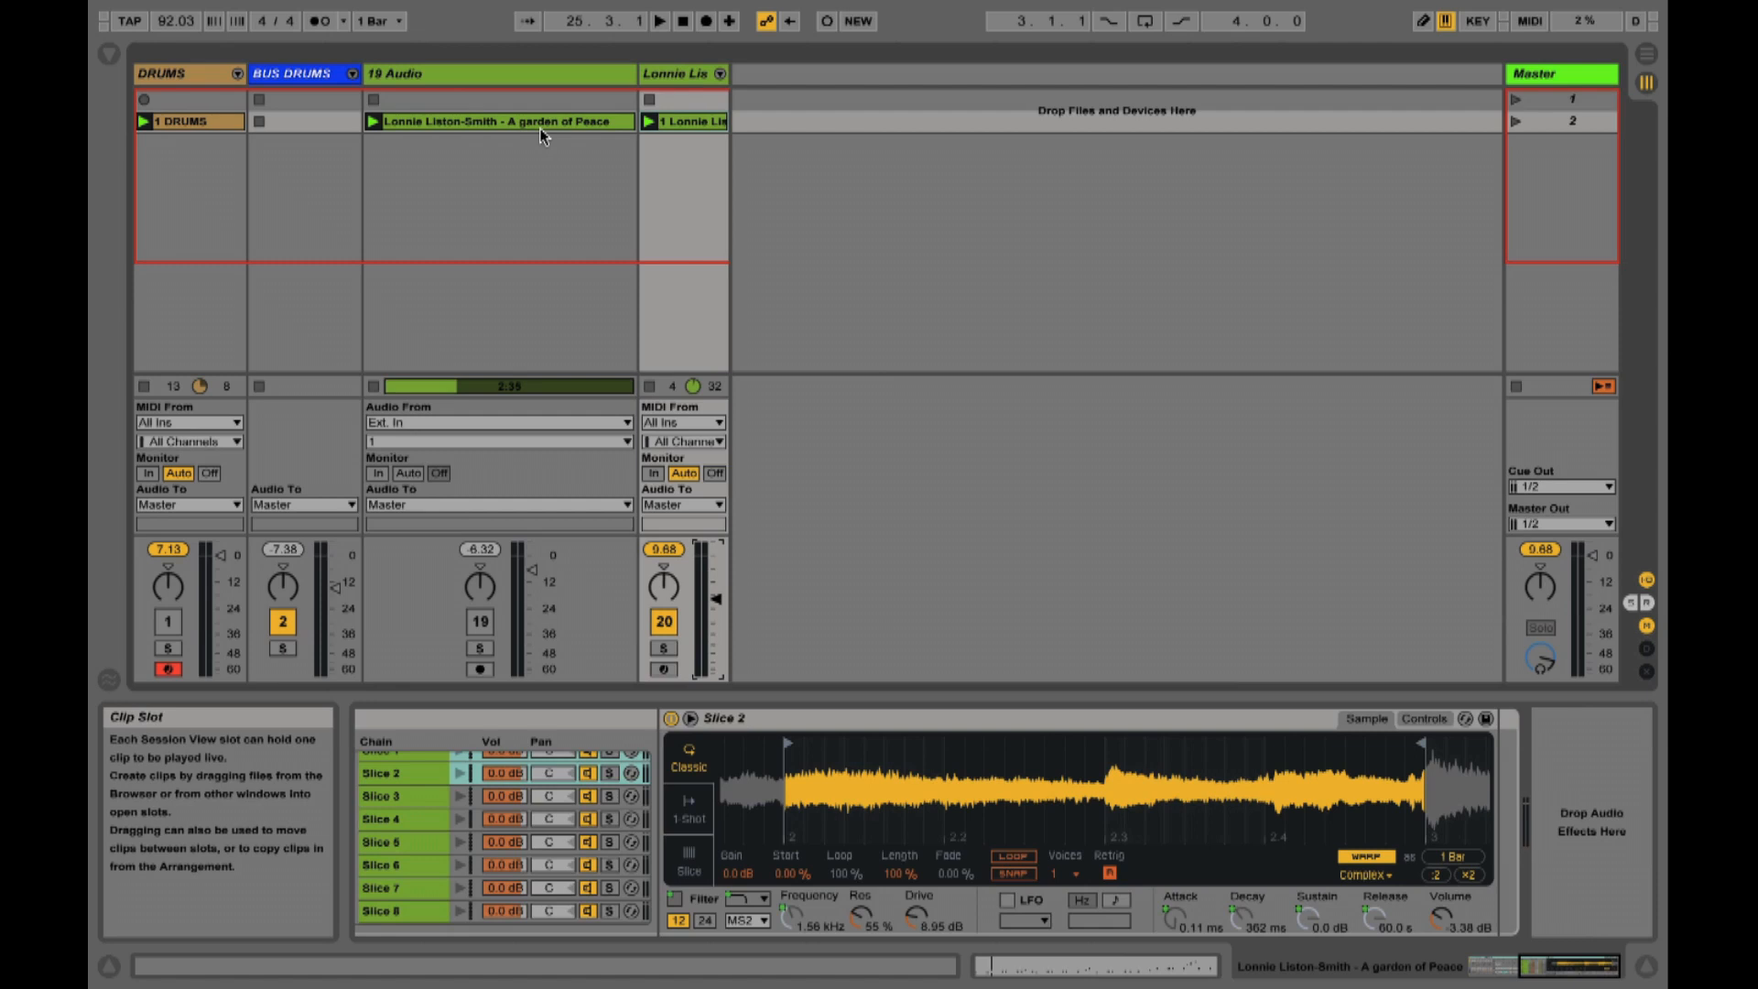
# Relaunch the 'Lonnie Liston-Smith - A garden of Peace' clip on track 19 Audio
pyautogui.click(660, 20)
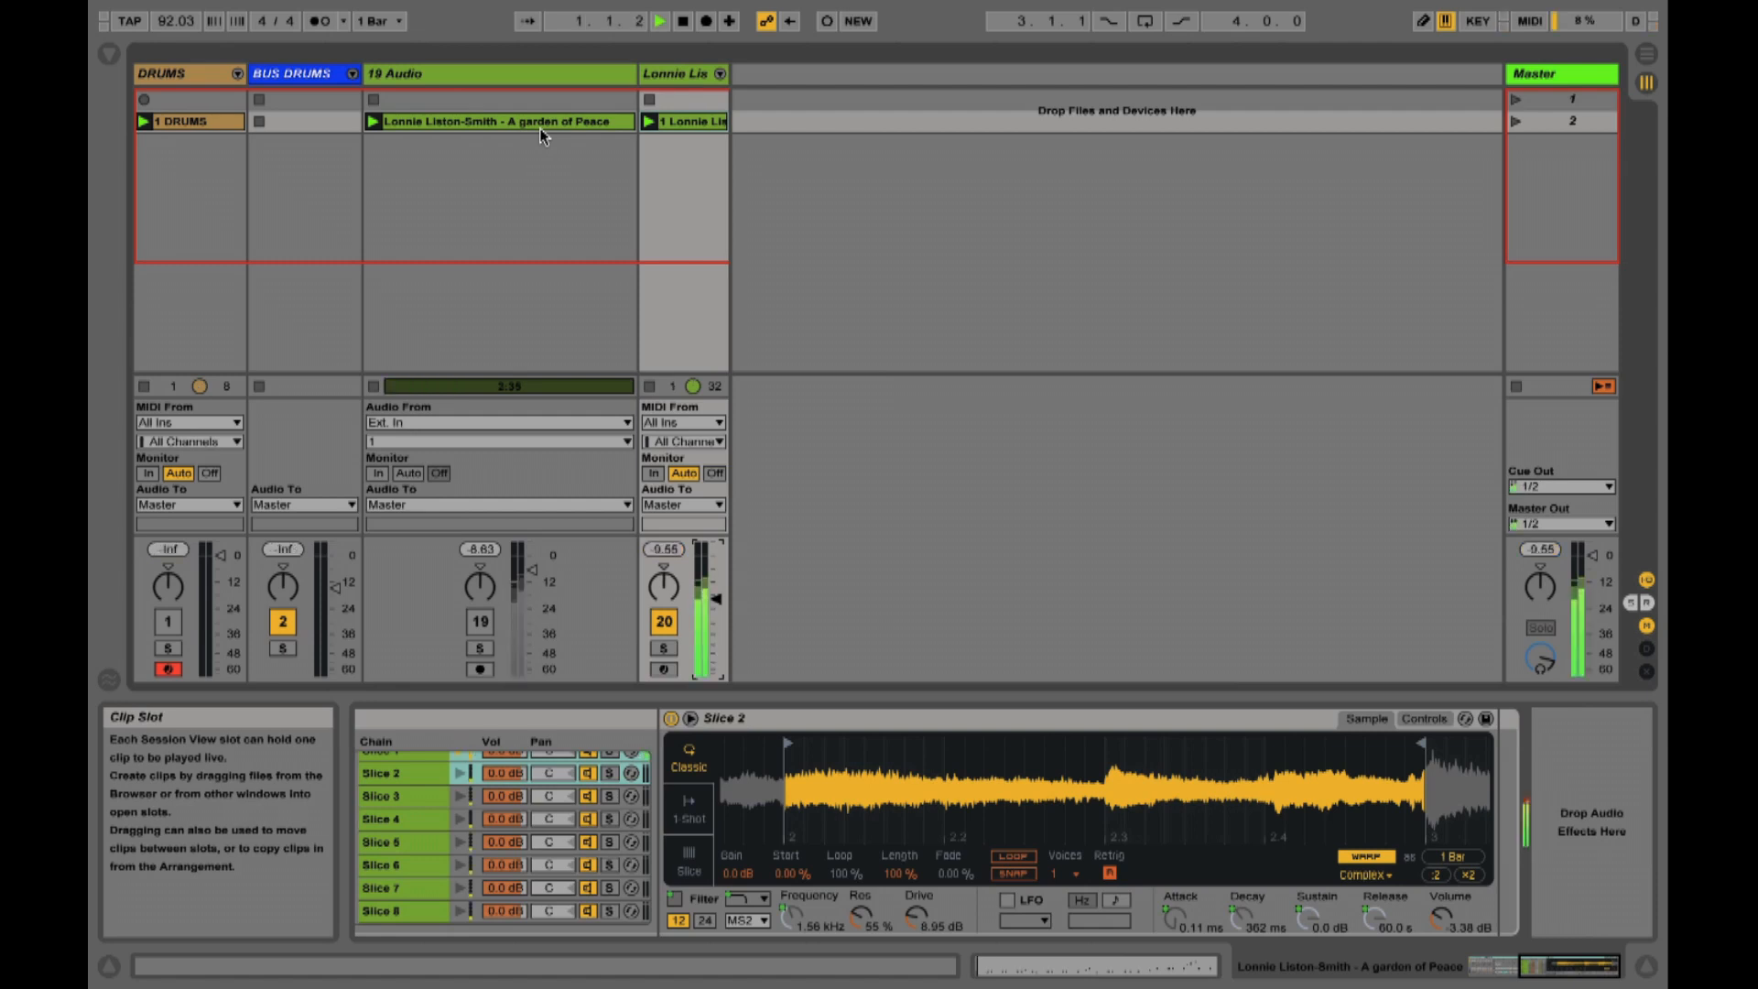